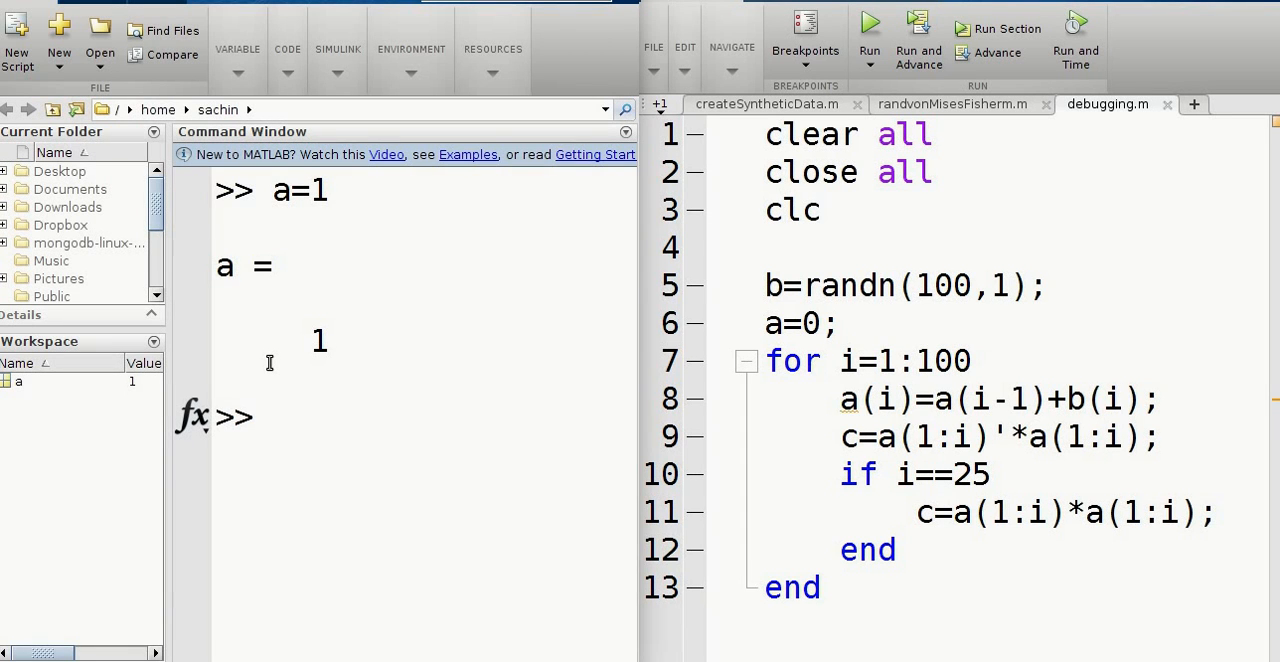
pyautogui.moveTo(761, 170)
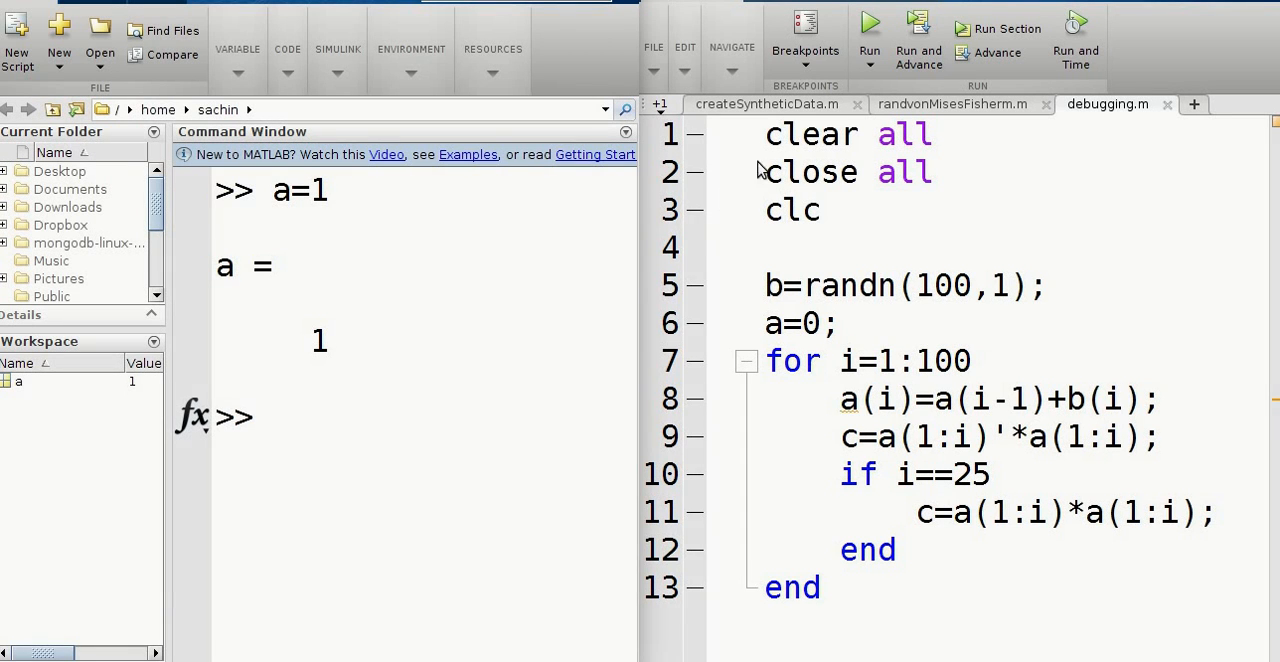
# Step: Run debugging.m from the Editor, bringing up the file-not-on-path notice
pyautogui.press('ctrl+a')
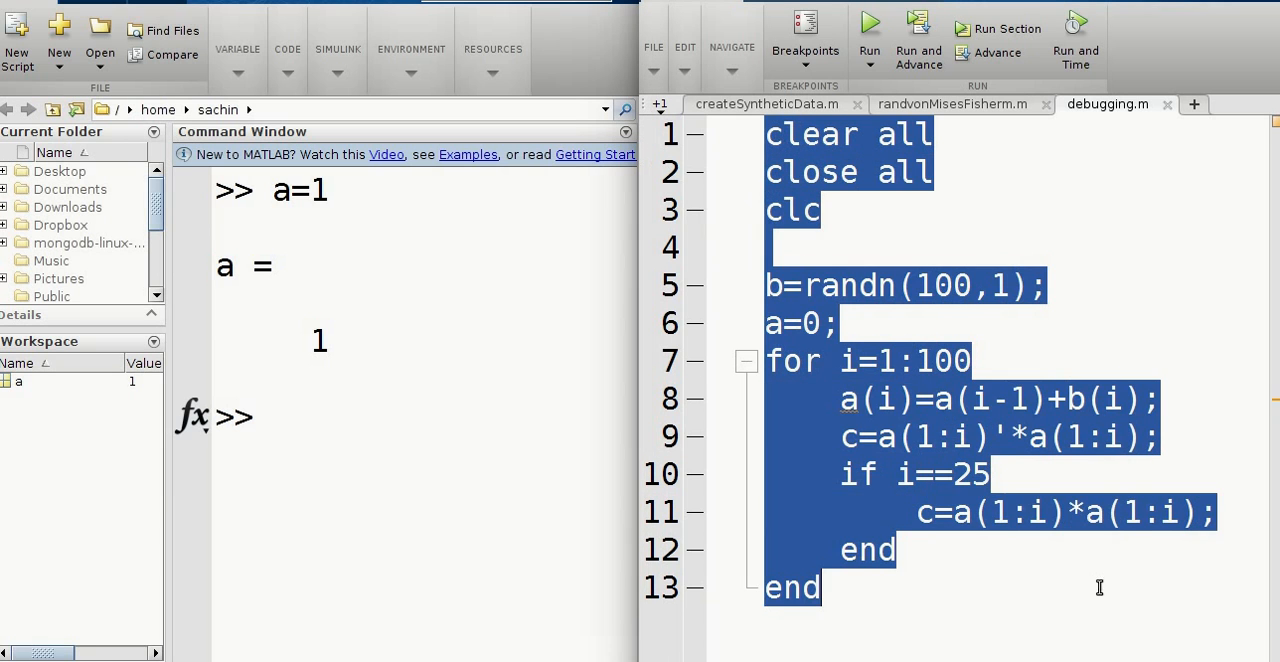
pyautogui.click(1080, 587)
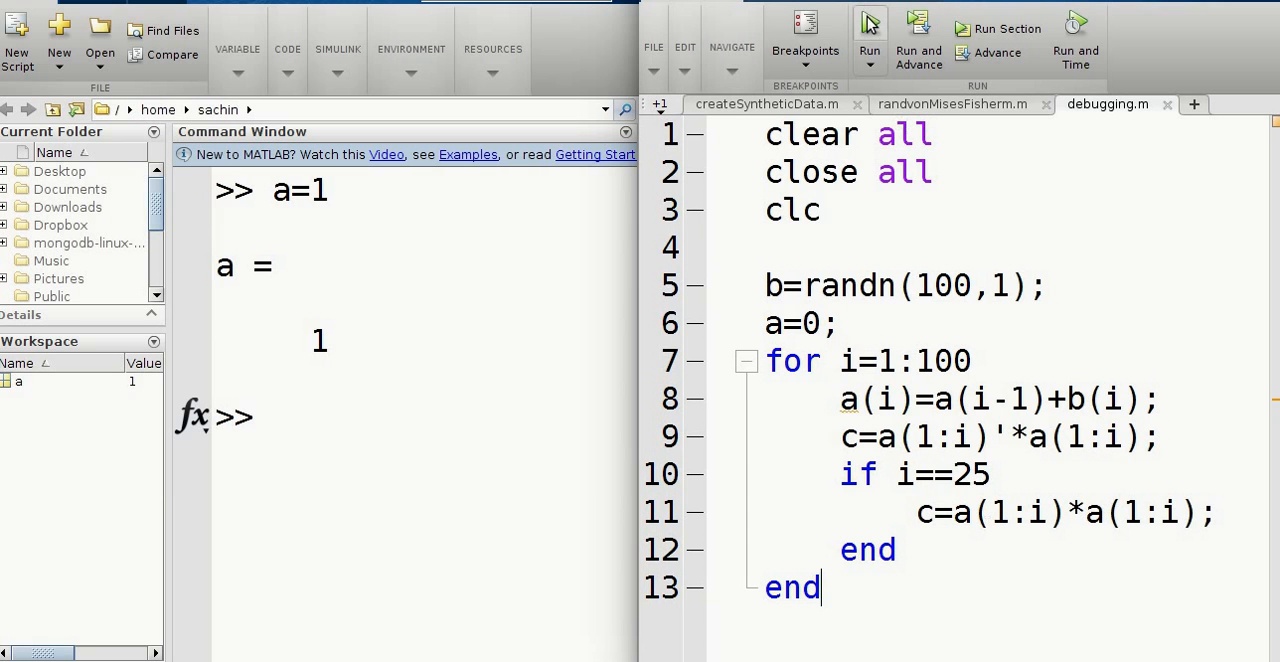
pyautogui.click(869, 20)
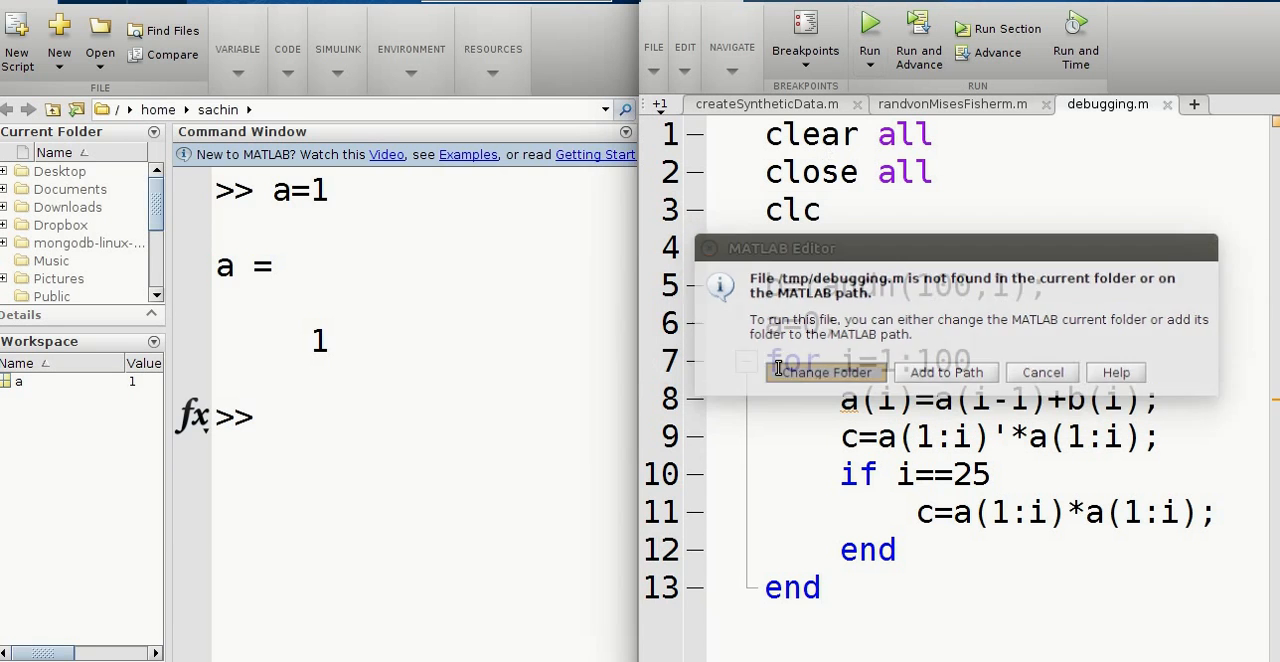
# Step: Switch the current folder to /tmp so the script runs into the line 8 index error
pyautogui.click(824, 372)
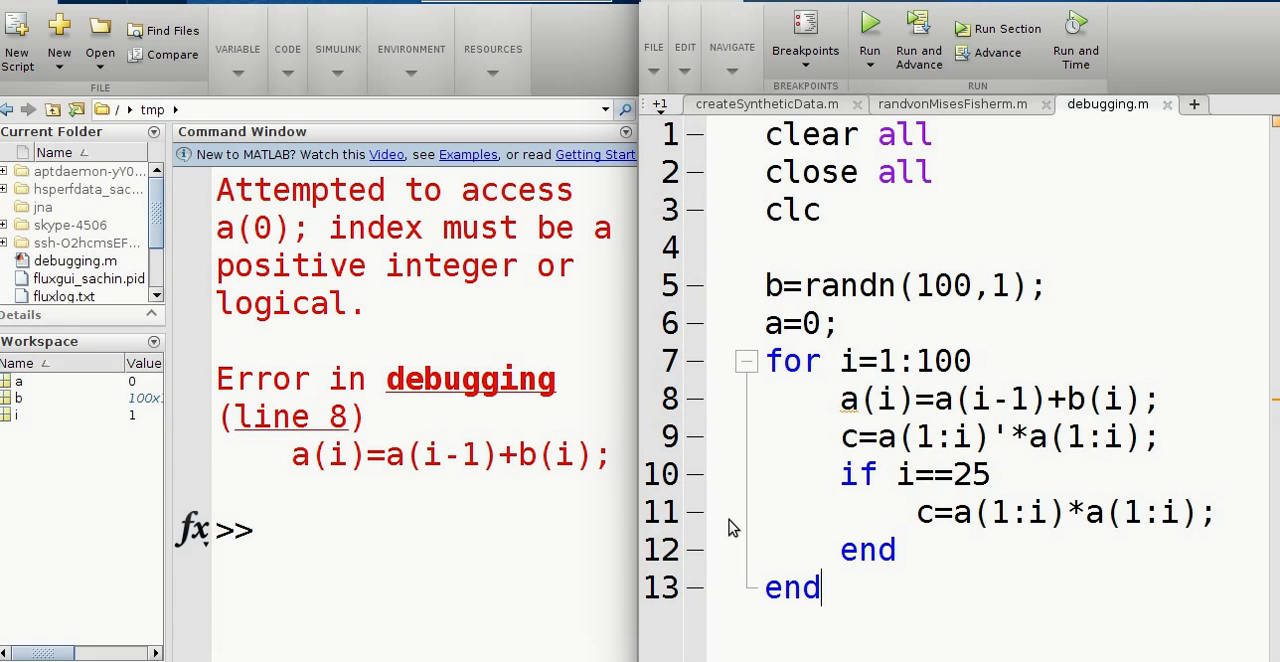
pyautogui.moveTo(705, 363)
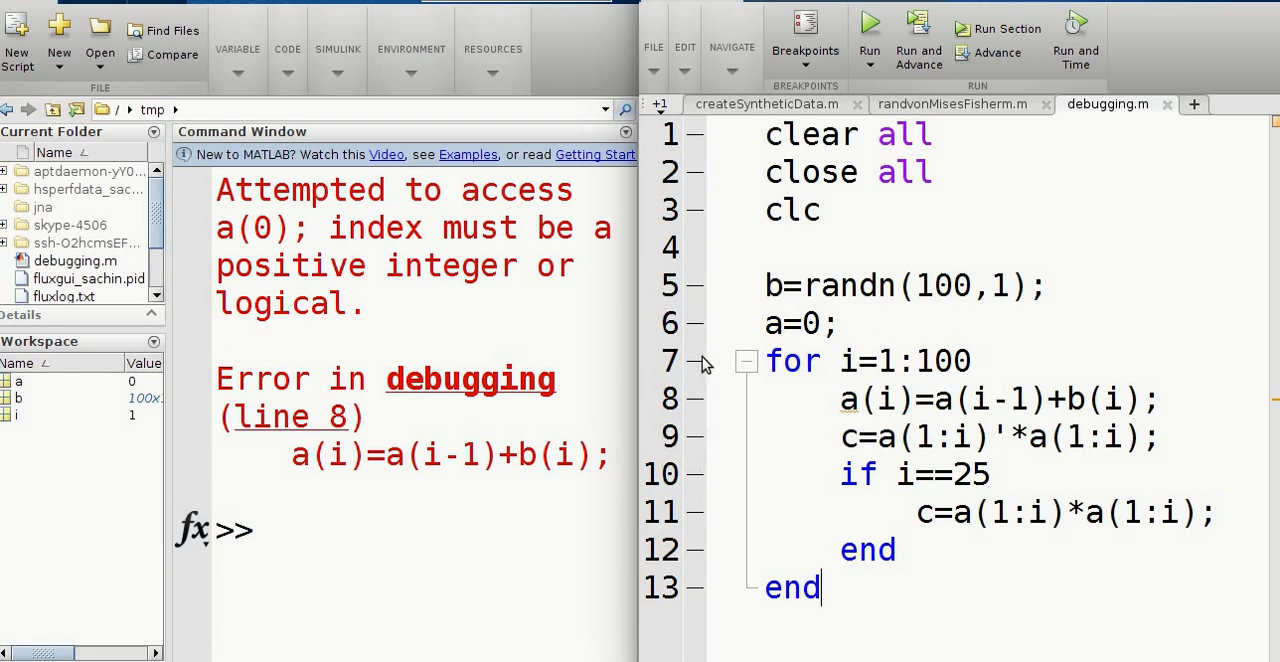
pyautogui.moveTo(705, 338)
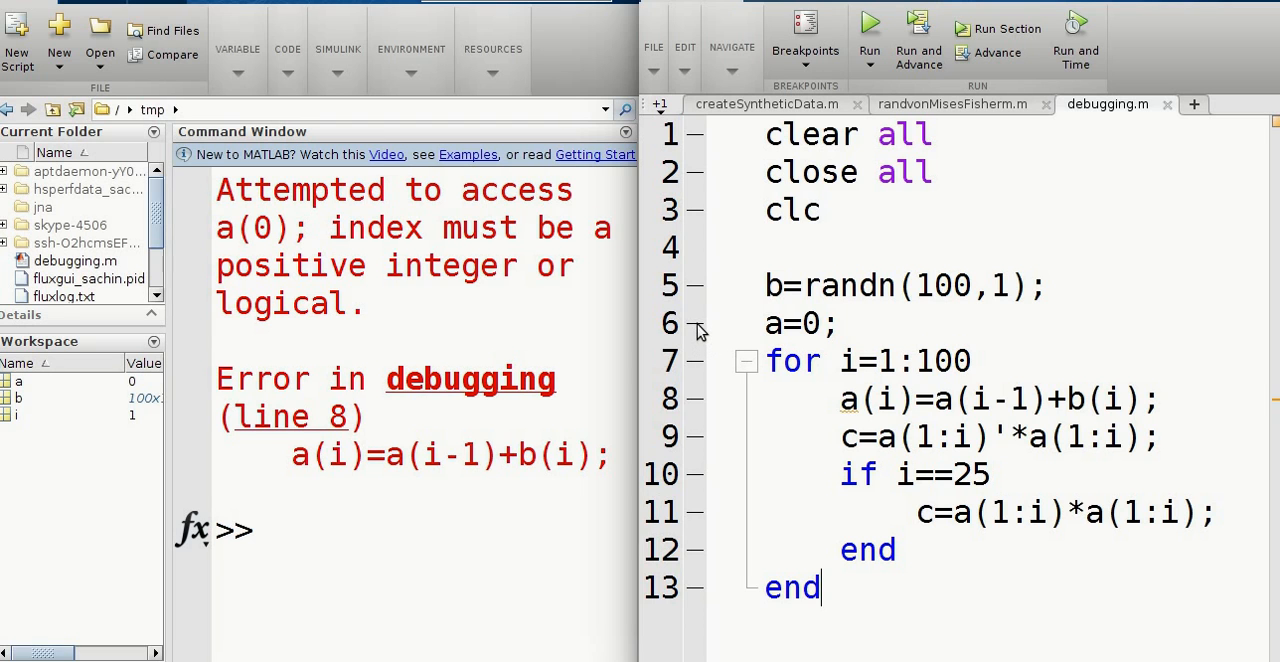
# Step: Set a line 6 breakpoint, run the script, and step twice to pause at line 8 with a=0
pyautogui.click(694, 324)
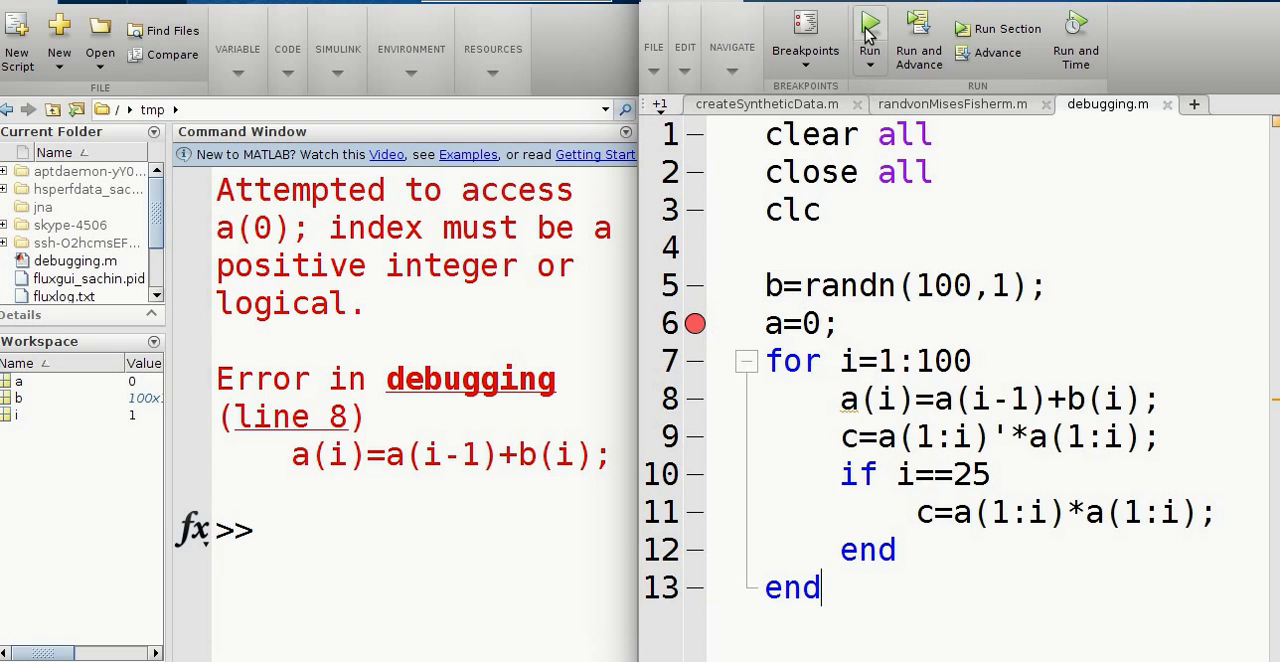
pyautogui.click(869, 20)
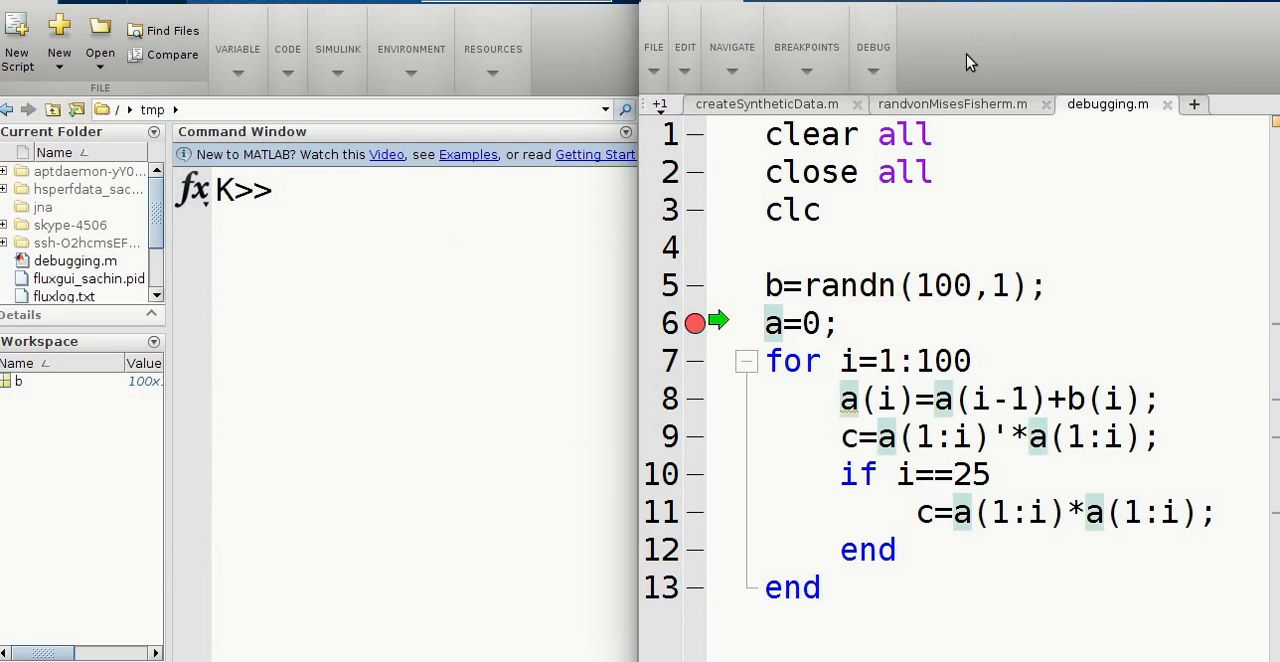
pyautogui.click(873, 47)
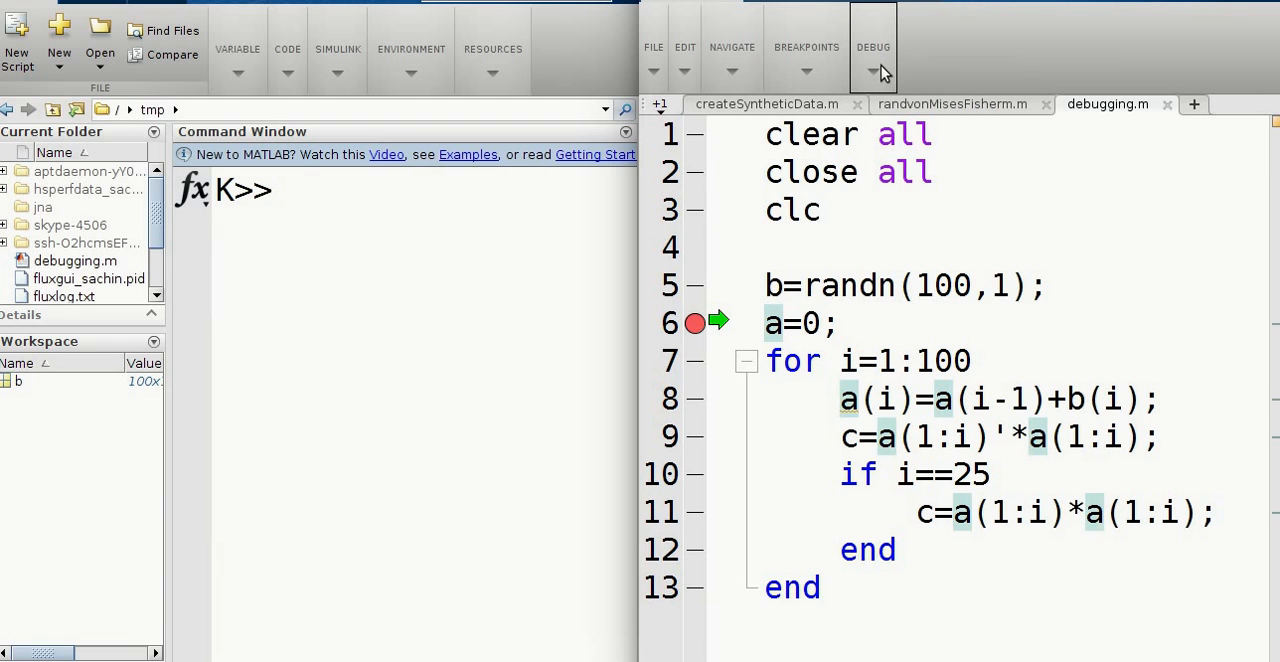
pyautogui.click(872, 47)
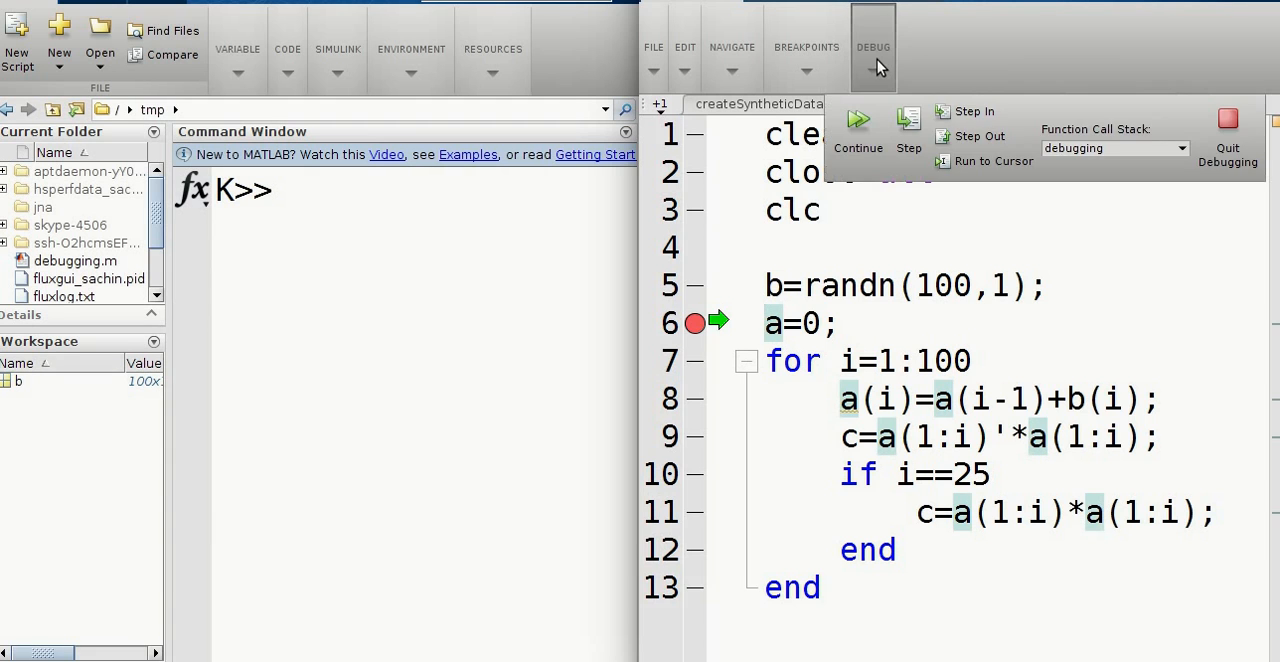
pyautogui.moveTo(908, 125)
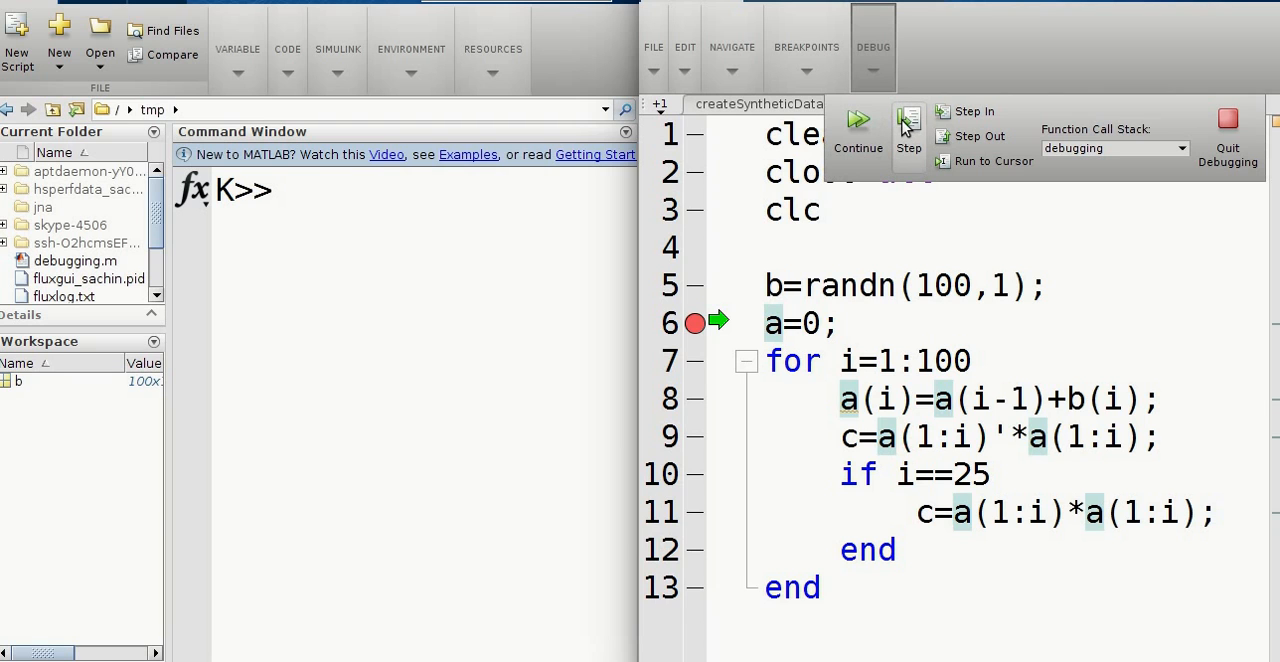
pyautogui.moveTo(973, 111)
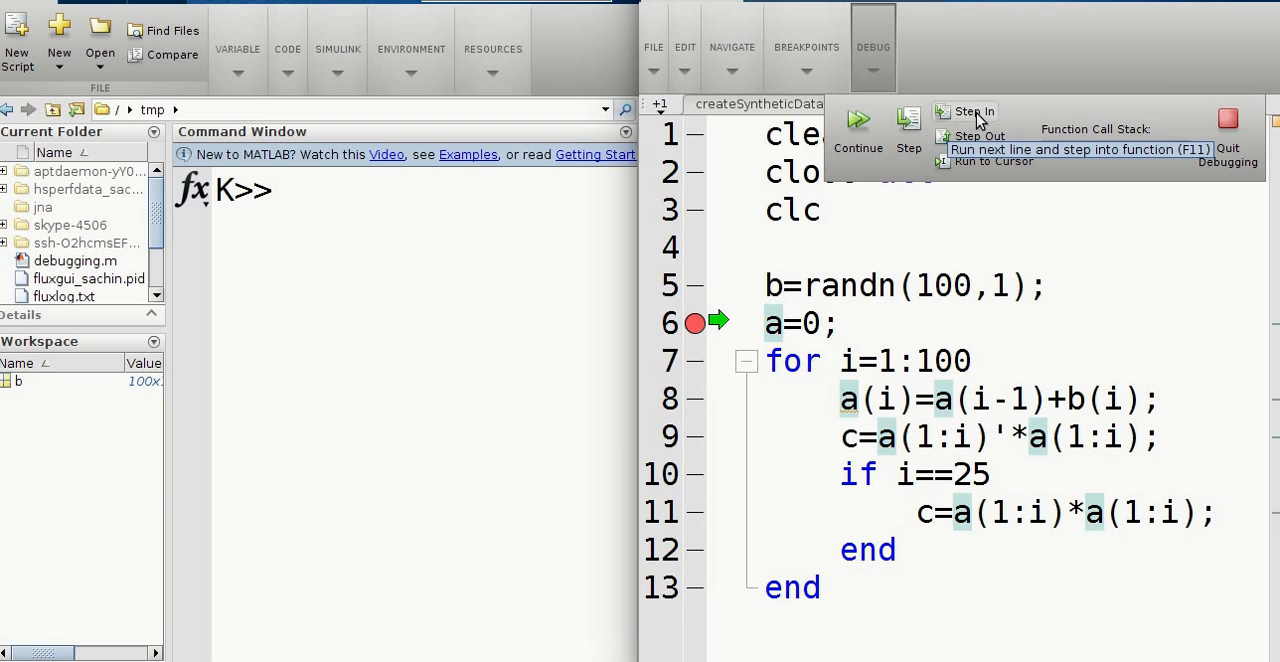
pyautogui.moveTo(908, 120)
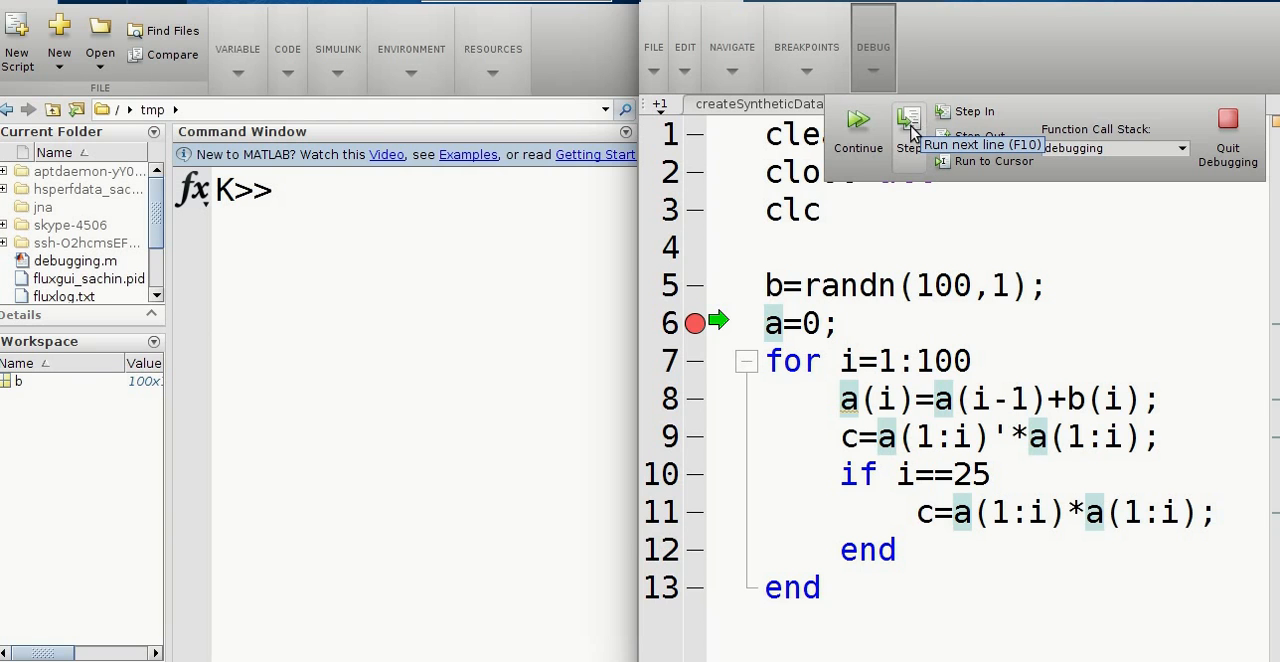
pyautogui.click(906, 120)
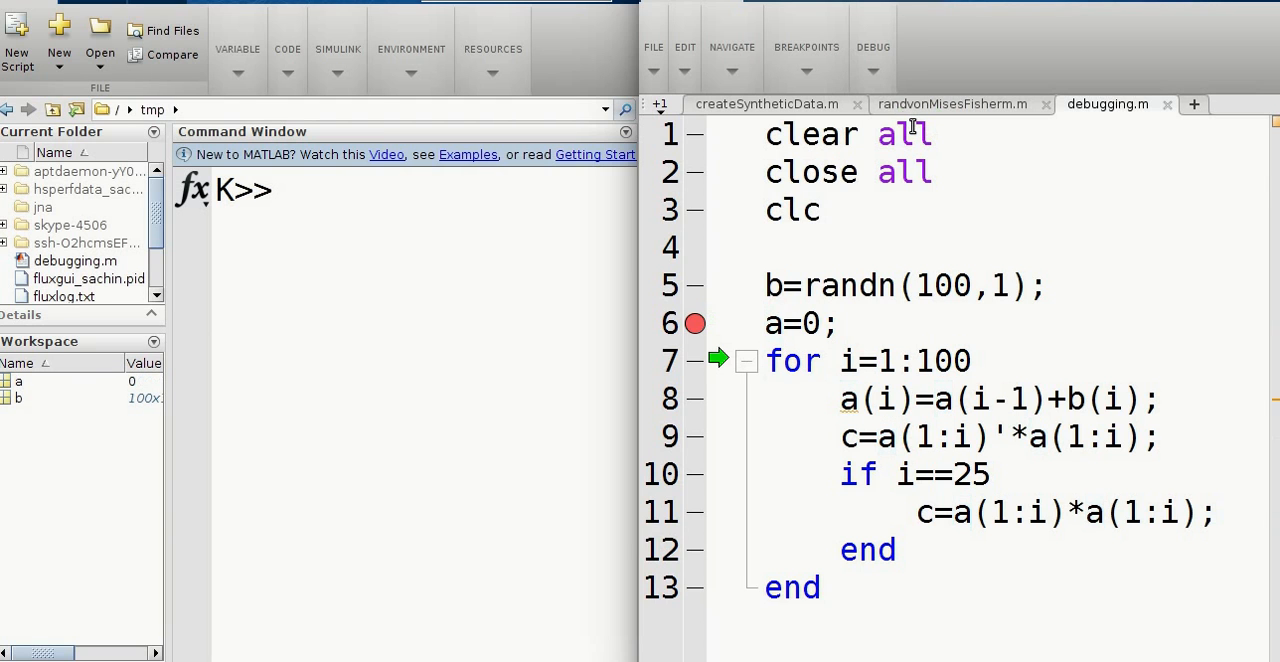
pyautogui.click(872, 47)
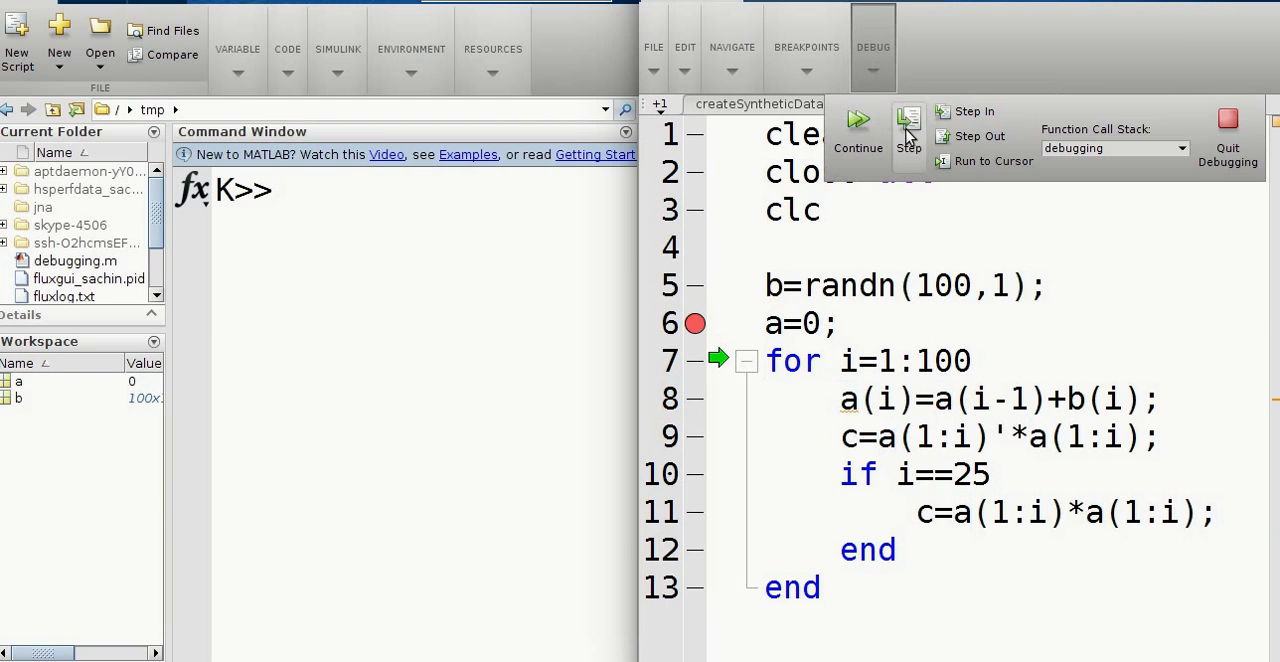
pyautogui.click(908, 130)
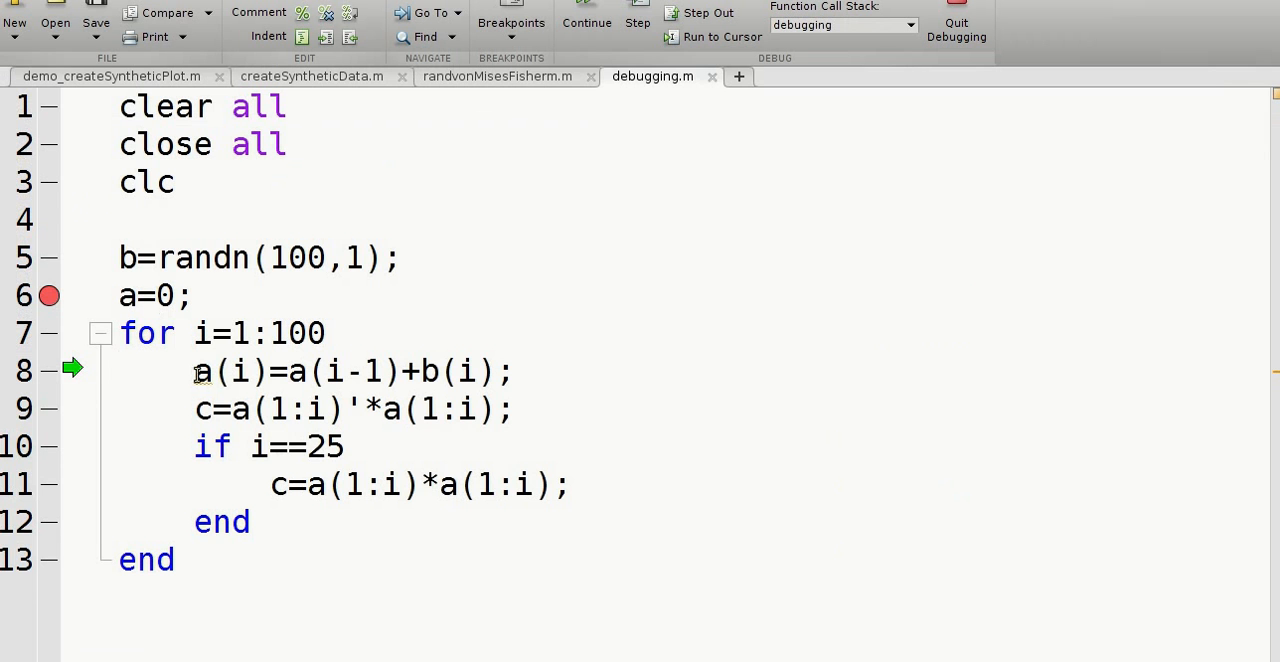
pyautogui.moveTo(200, 371)
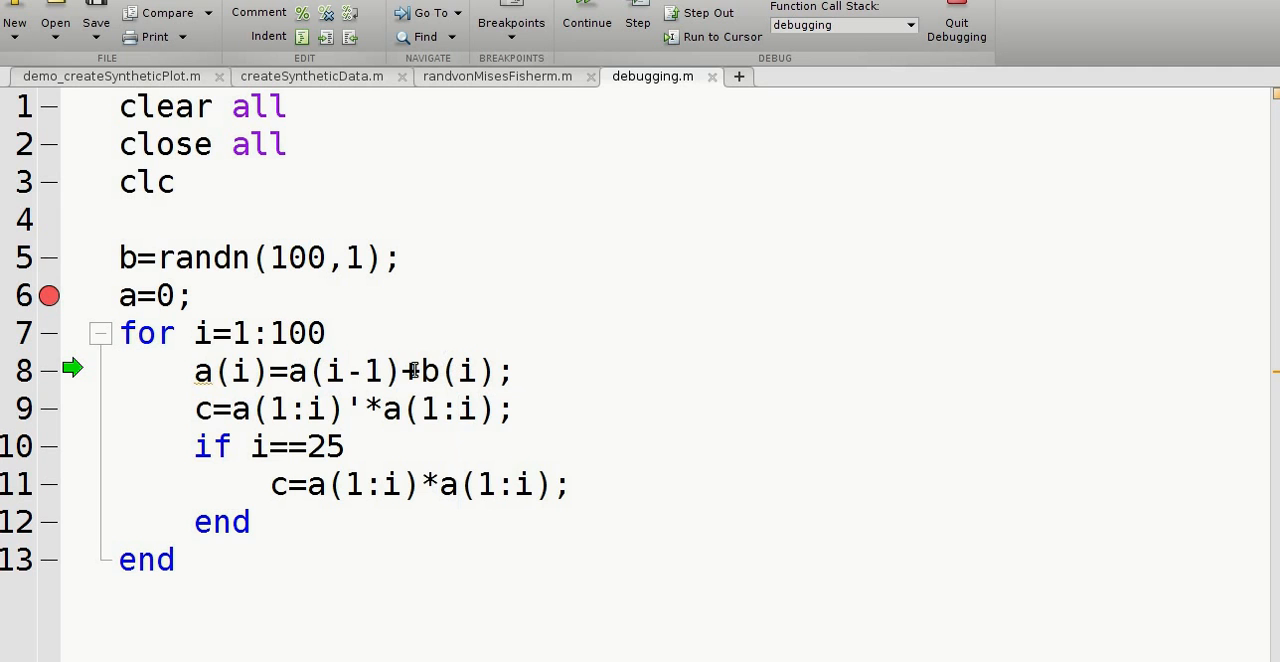
pyautogui.moveTo(293, 371)
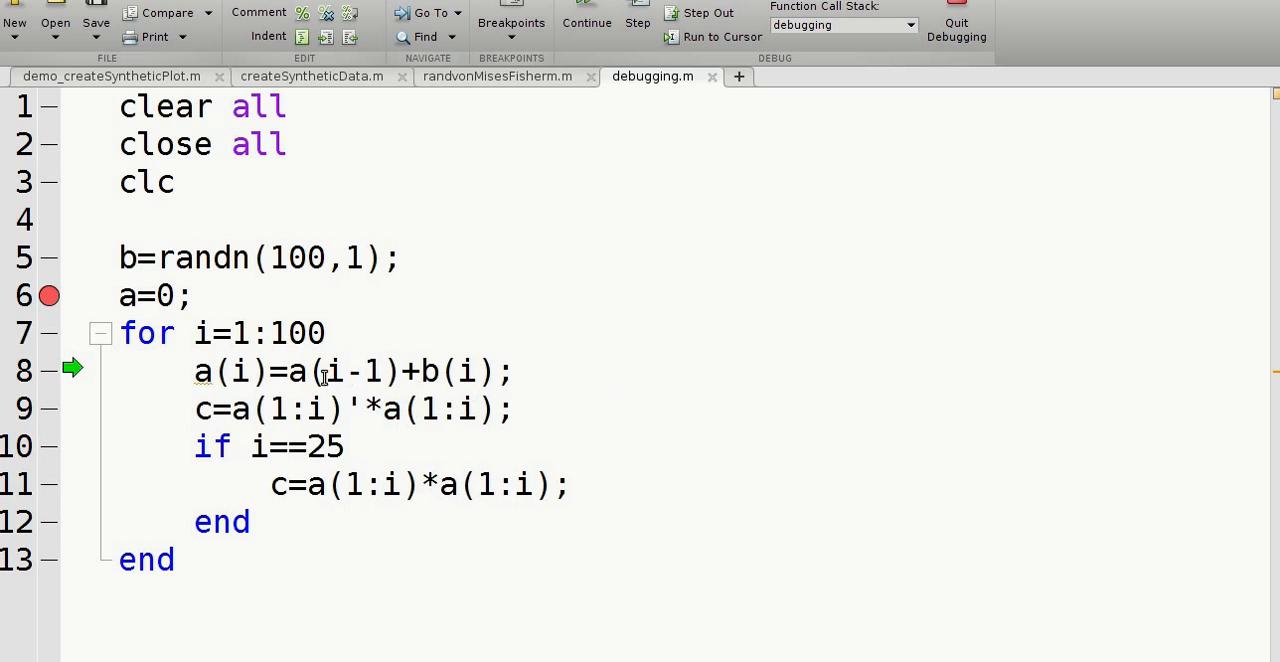
# Step: Select the a(i-1) expression on line 8 for evaluation
pyautogui.doubleClick(343, 371)
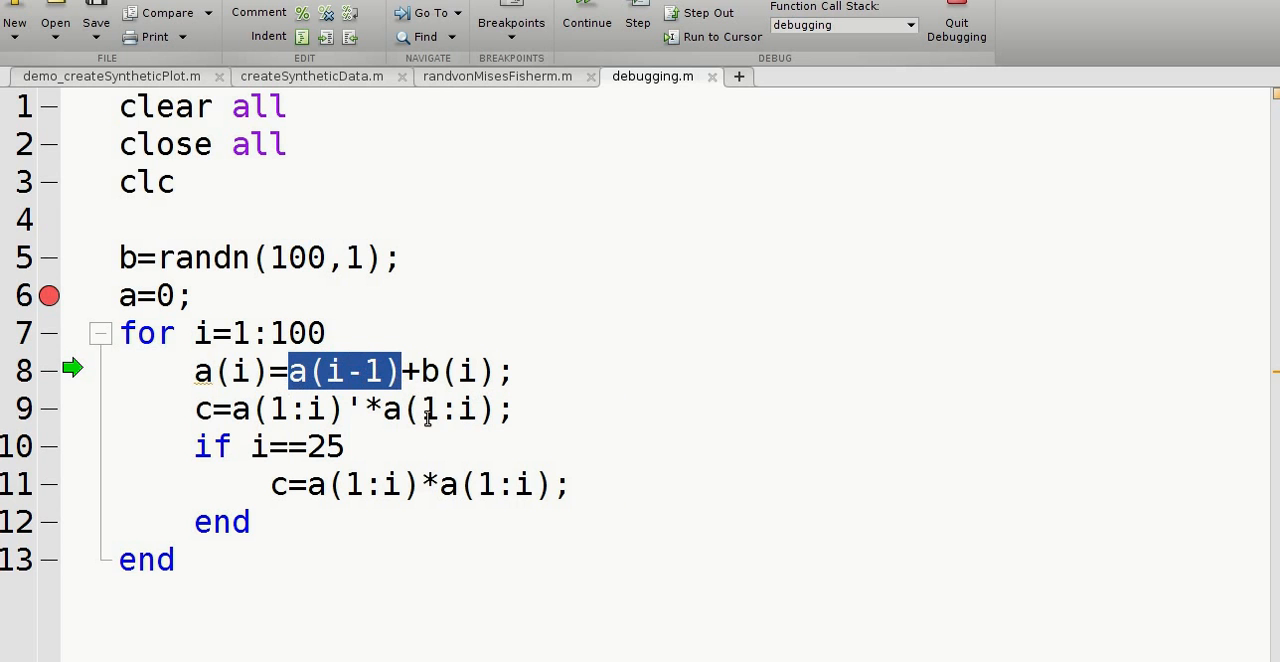
pyautogui.moveTo(492, 148)
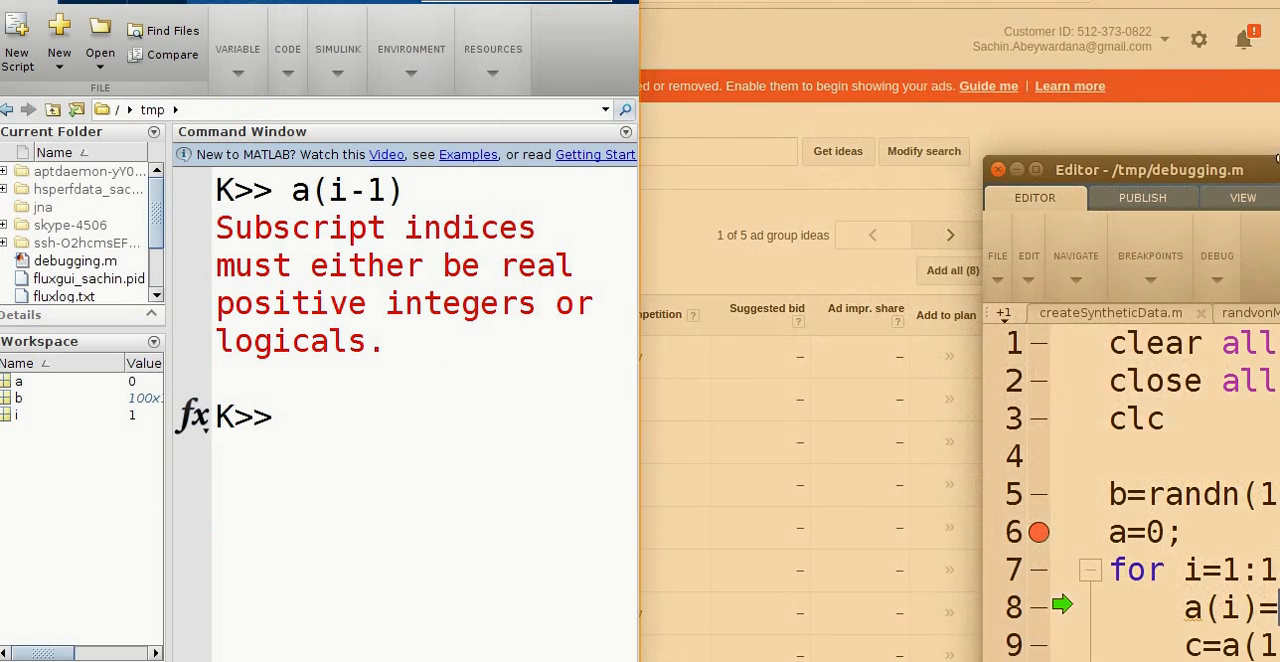
# Step: Evaluate a(0), giving the subscript error, and a(1), returning 0, in the Command Window
pyautogui.write('a')
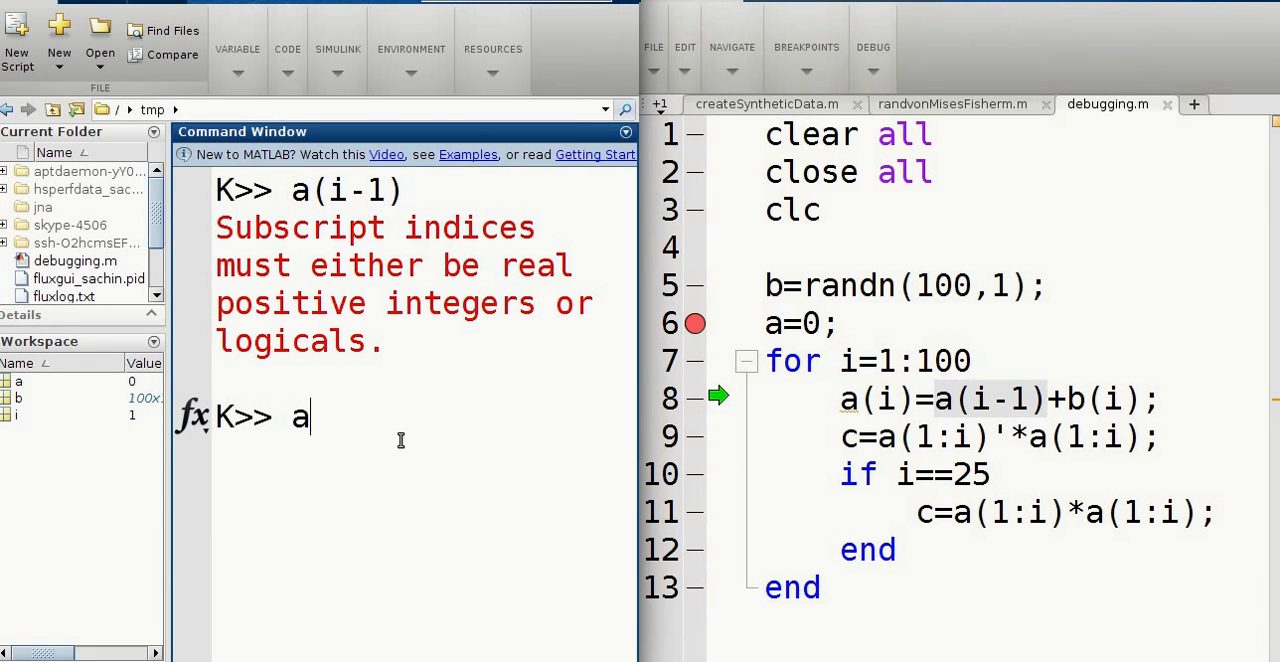
pyautogui.write('(0')
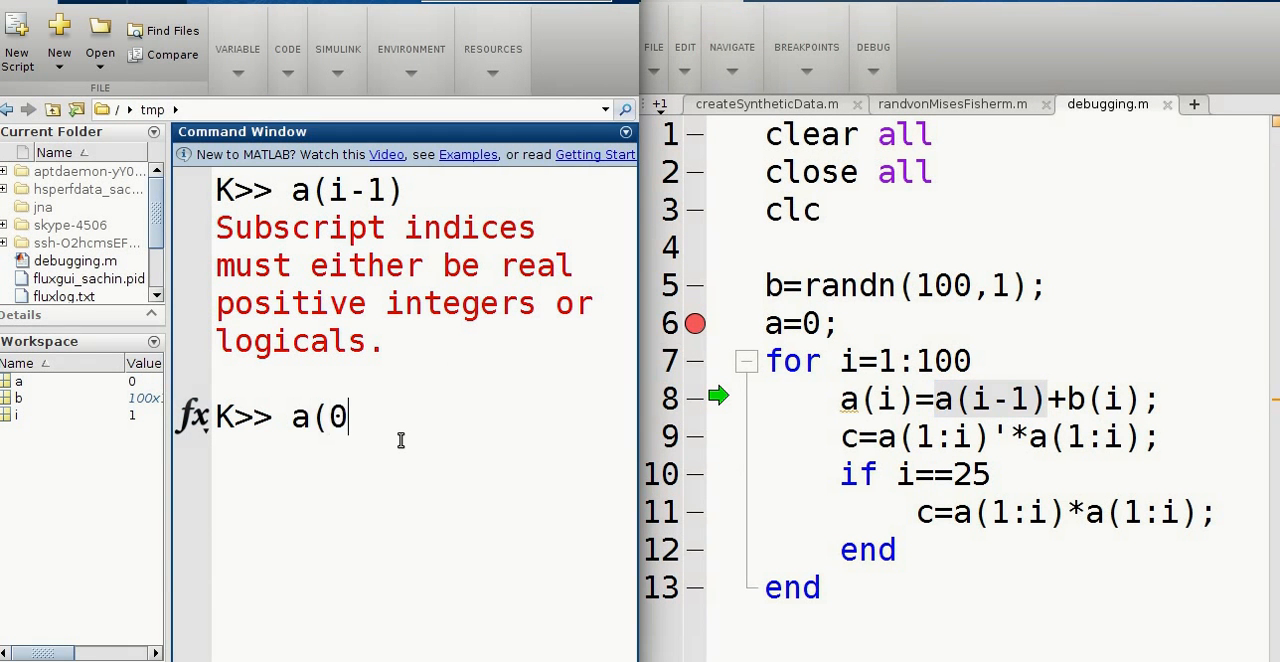
pyautogui.press('Return')
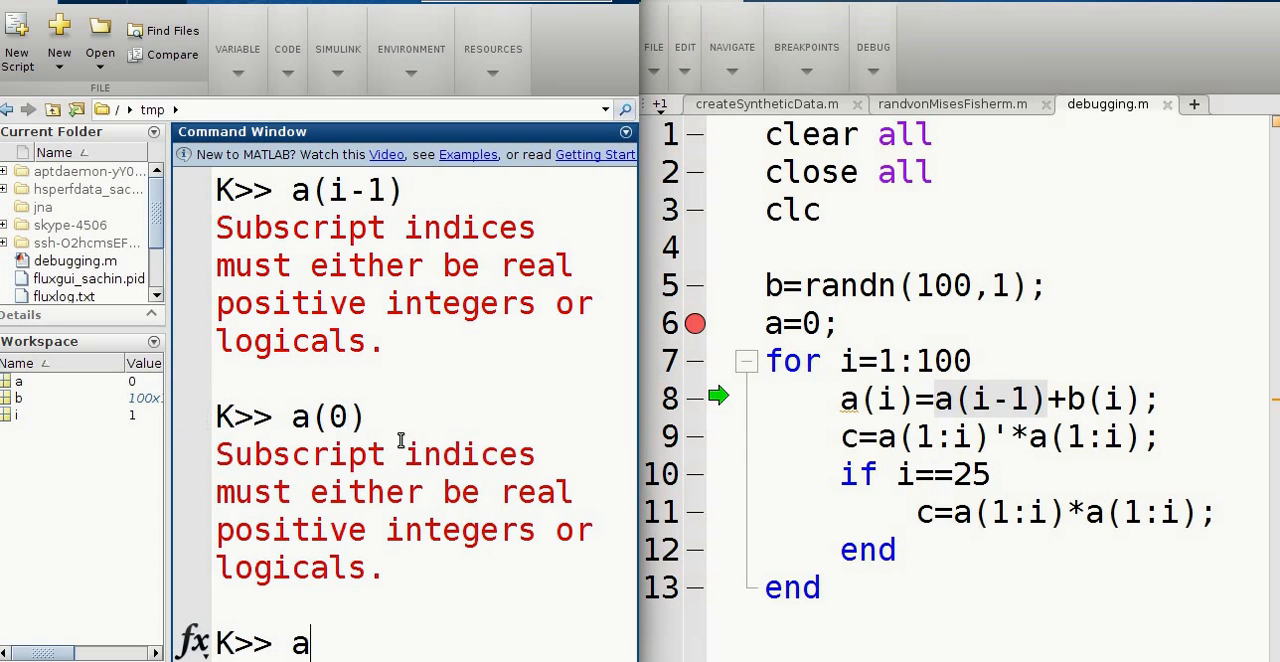
pyautogui.write('(1)')
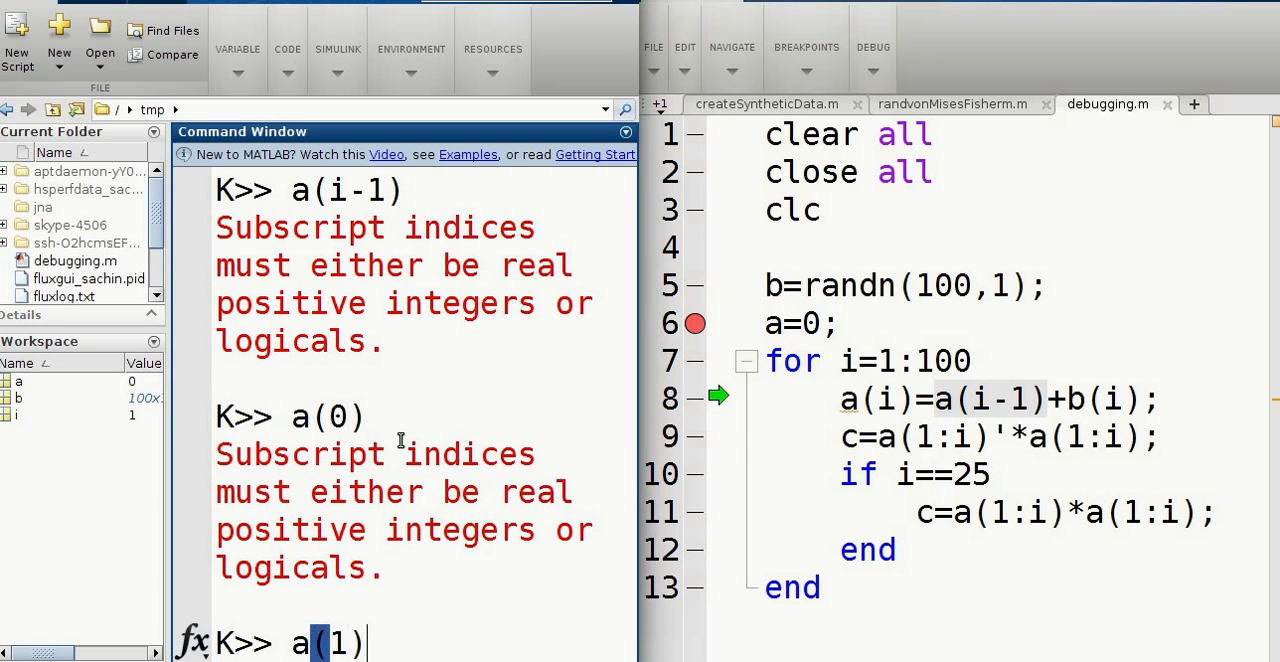
pyautogui.press('Return')
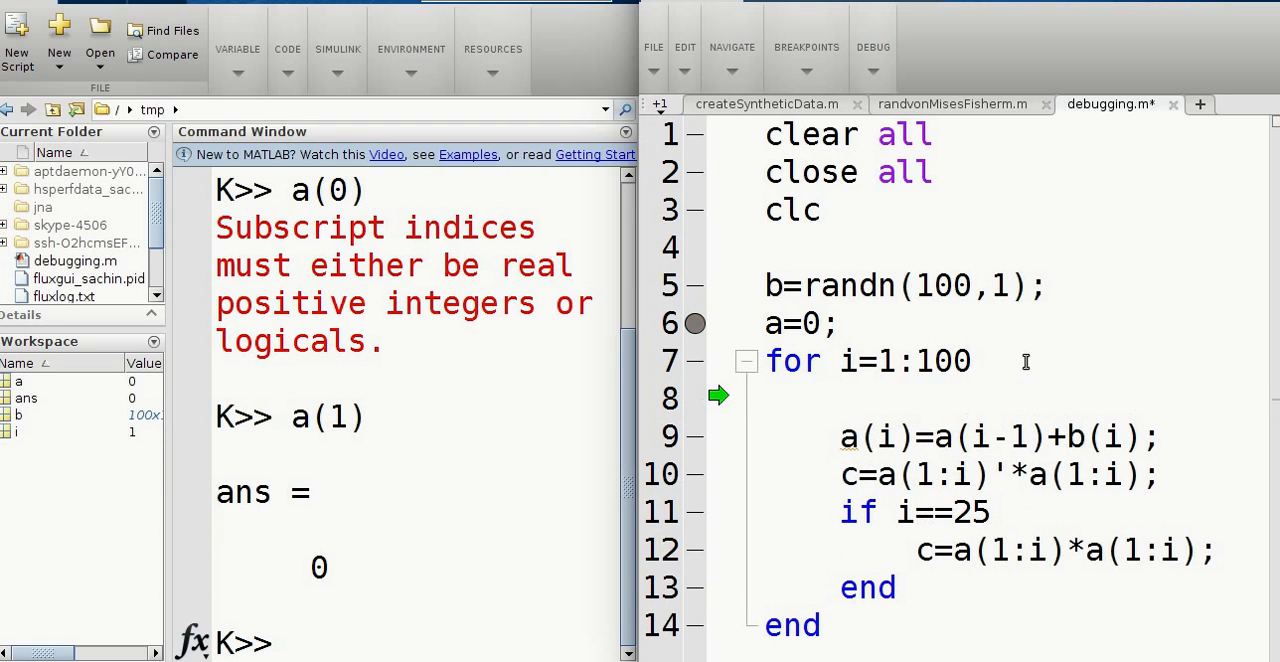
# Step: Guard the a(i)=a(i-1)+b(i) line with if i>1, suppress the save prompt, and save
pyautogui.write('if i>1')
pyautogui.write('end')
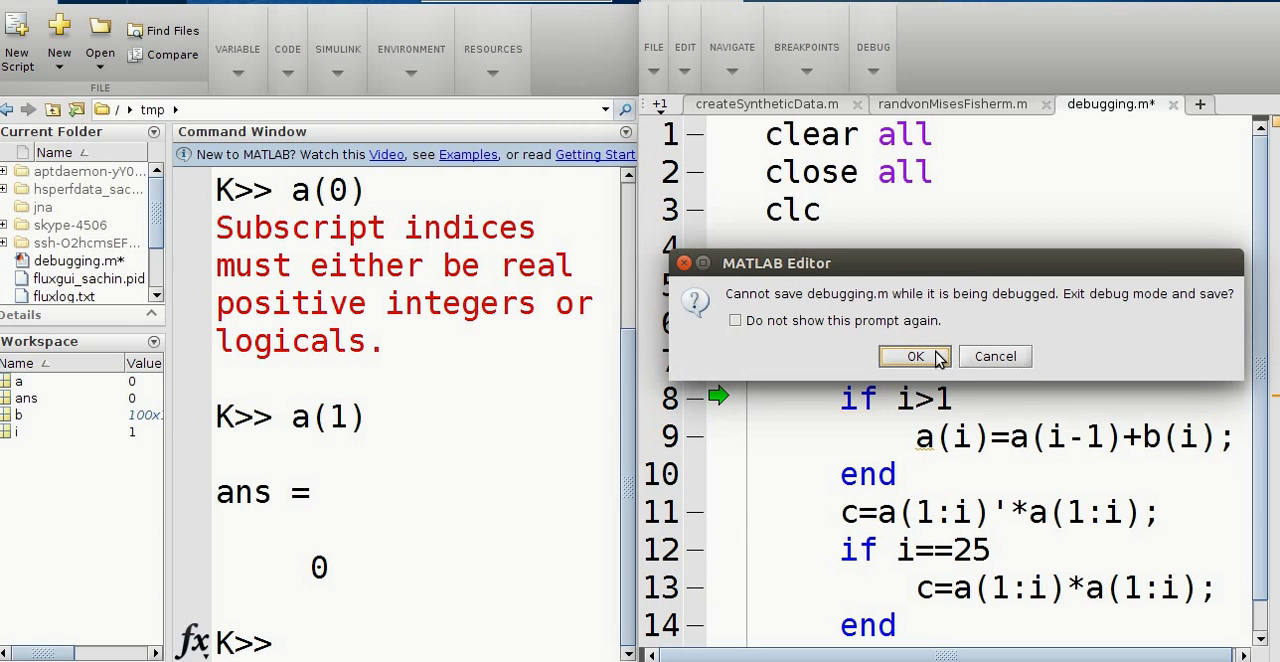
pyautogui.click(735, 320)
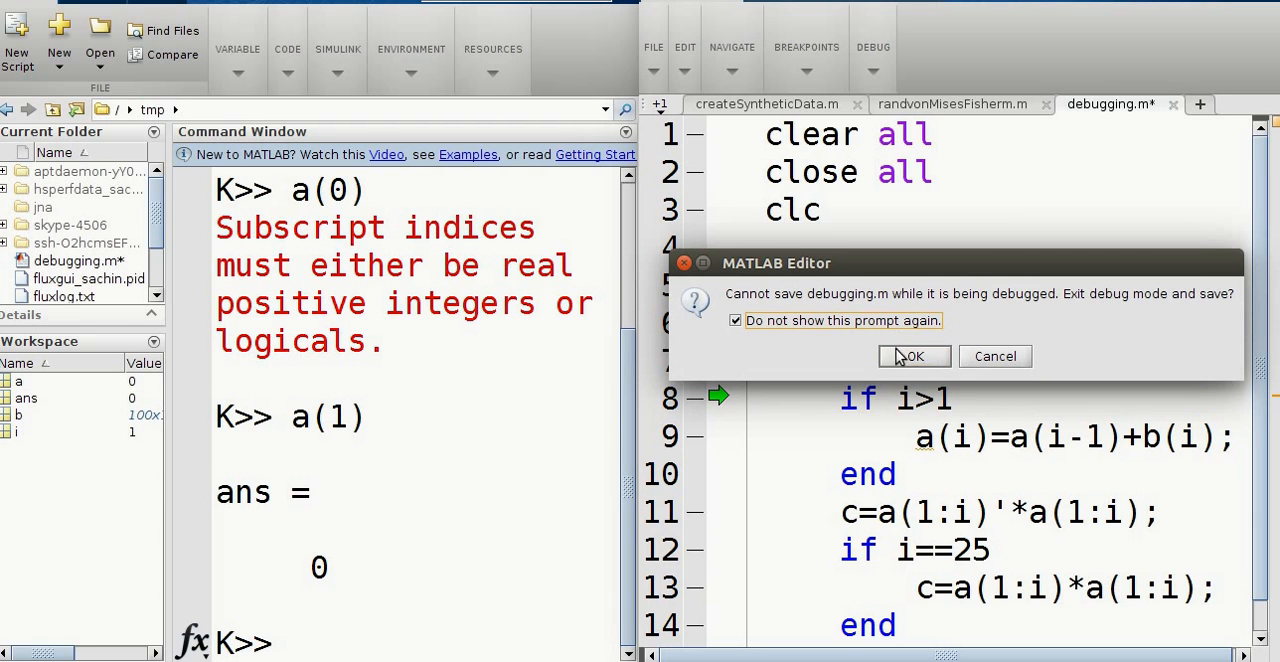
pyautogui.click(912, 356)
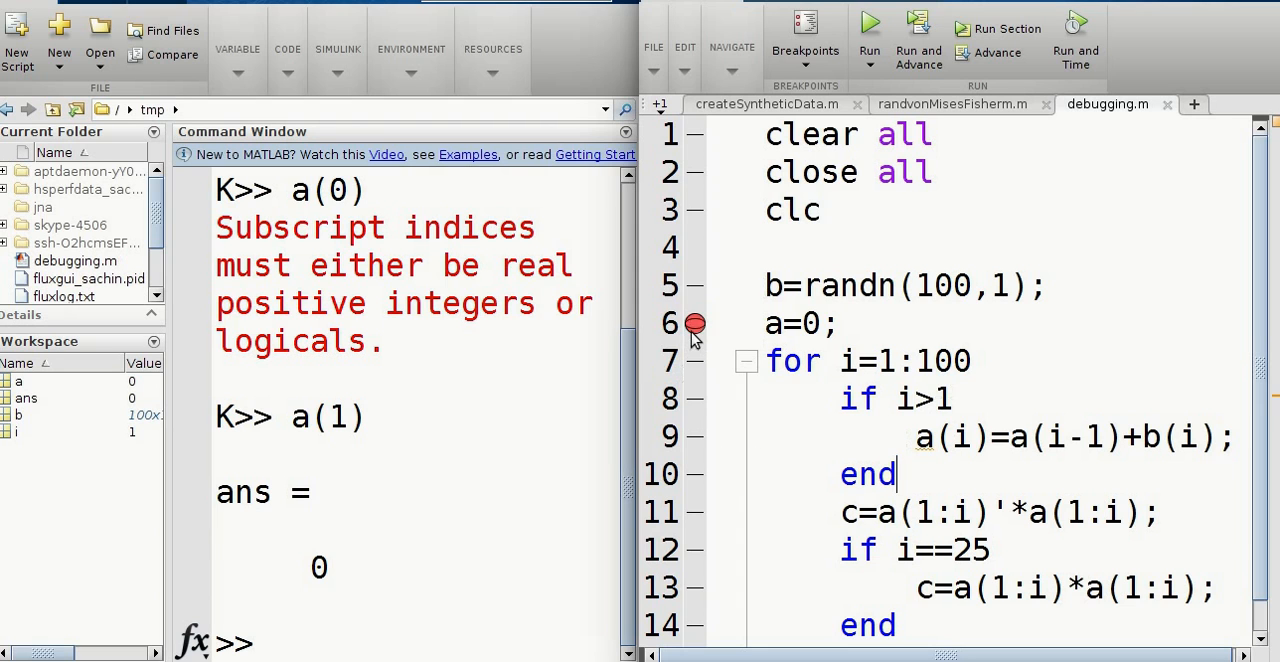
# Step: Remove the line 6 breakpoint and rerun, pausing at line 9 with i=2
pyautogui.click(695, 437)
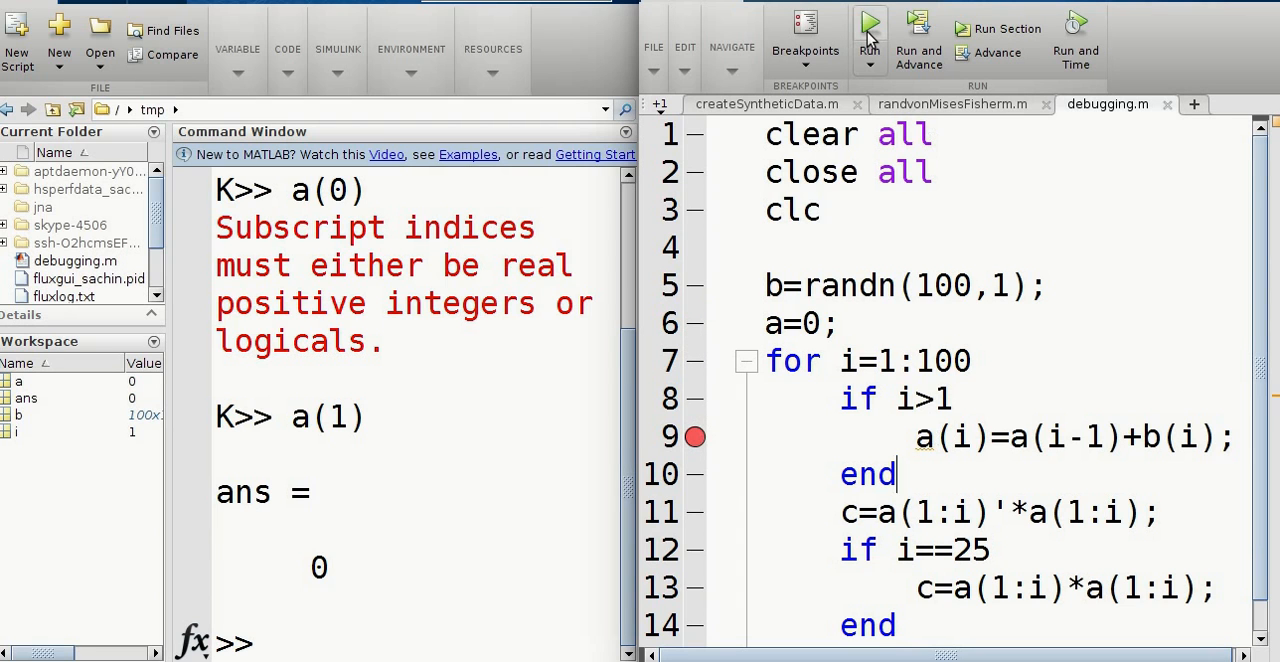
pyautogui.click(869, 22)
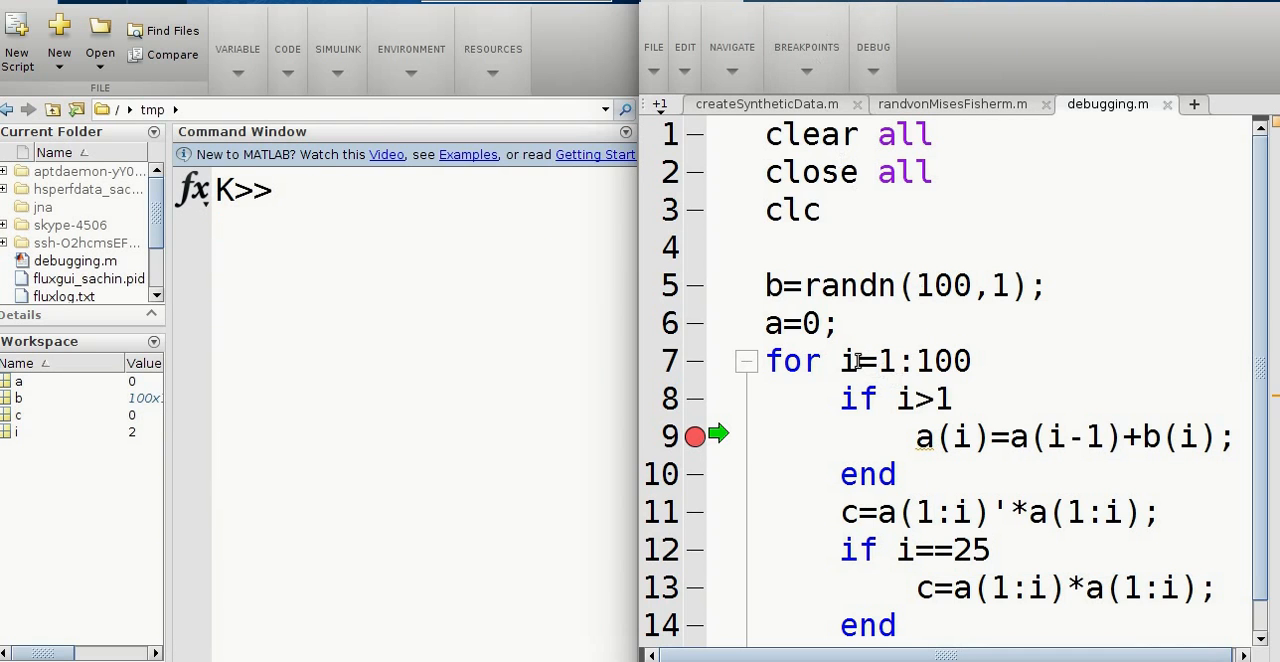
pyautogui.moveTo(858, 361)
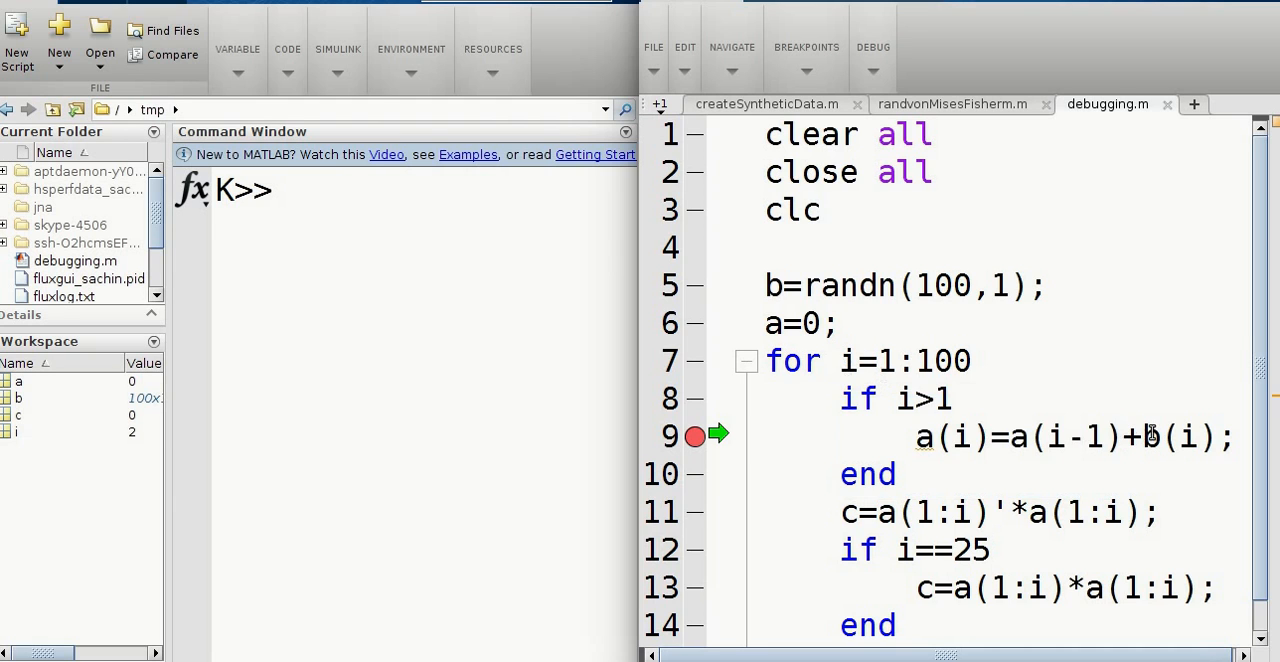
pyautogui.moveTo(1148, 437)
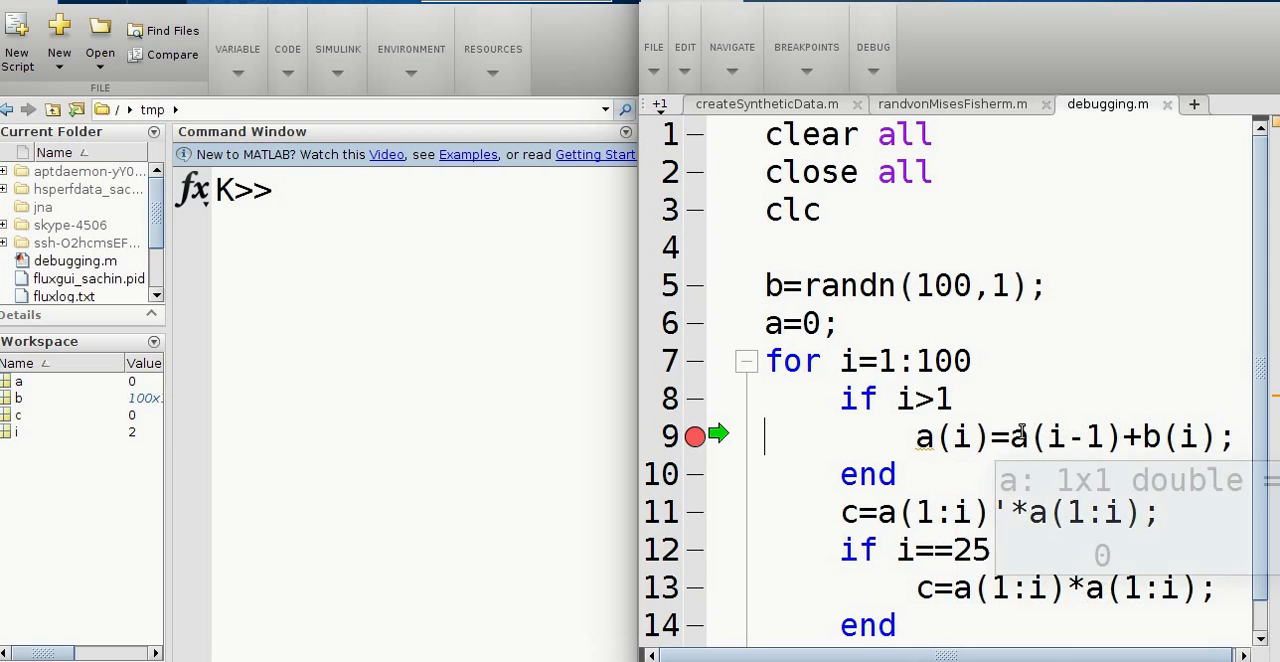
pyautogui.moveTo(795, 115)
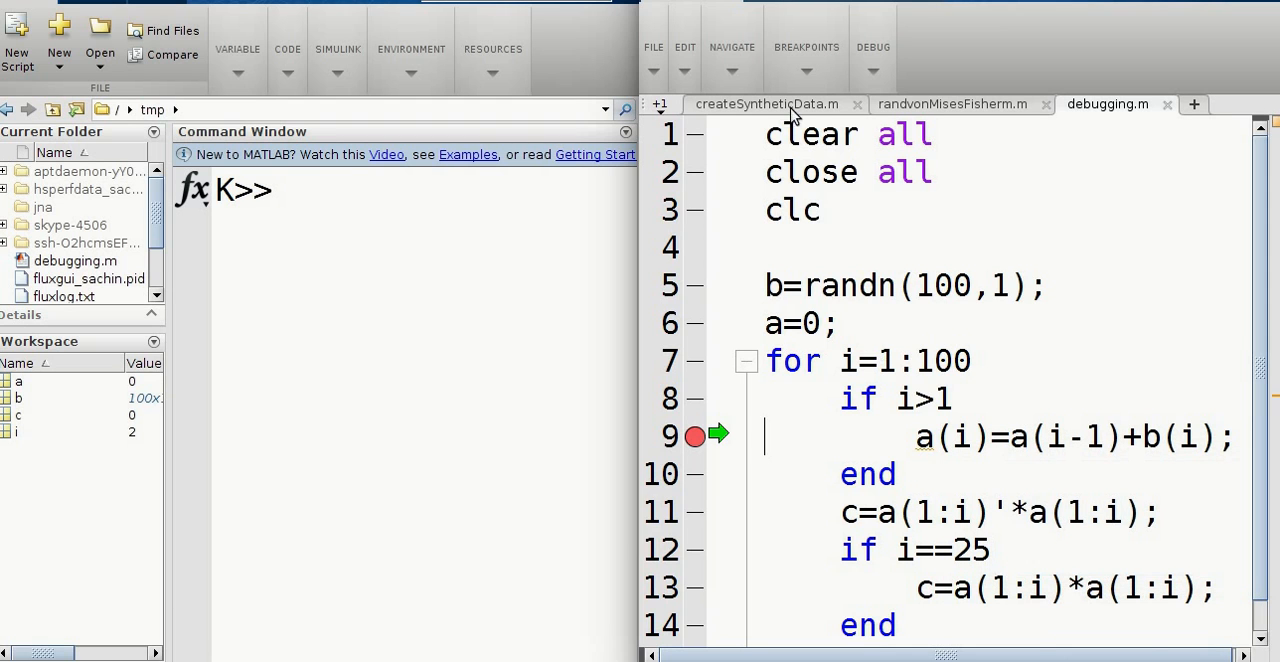
# Step: Step from line 9 past the if i==25 check to line 10 of the next iteration
pyautogui.click(873, 47)
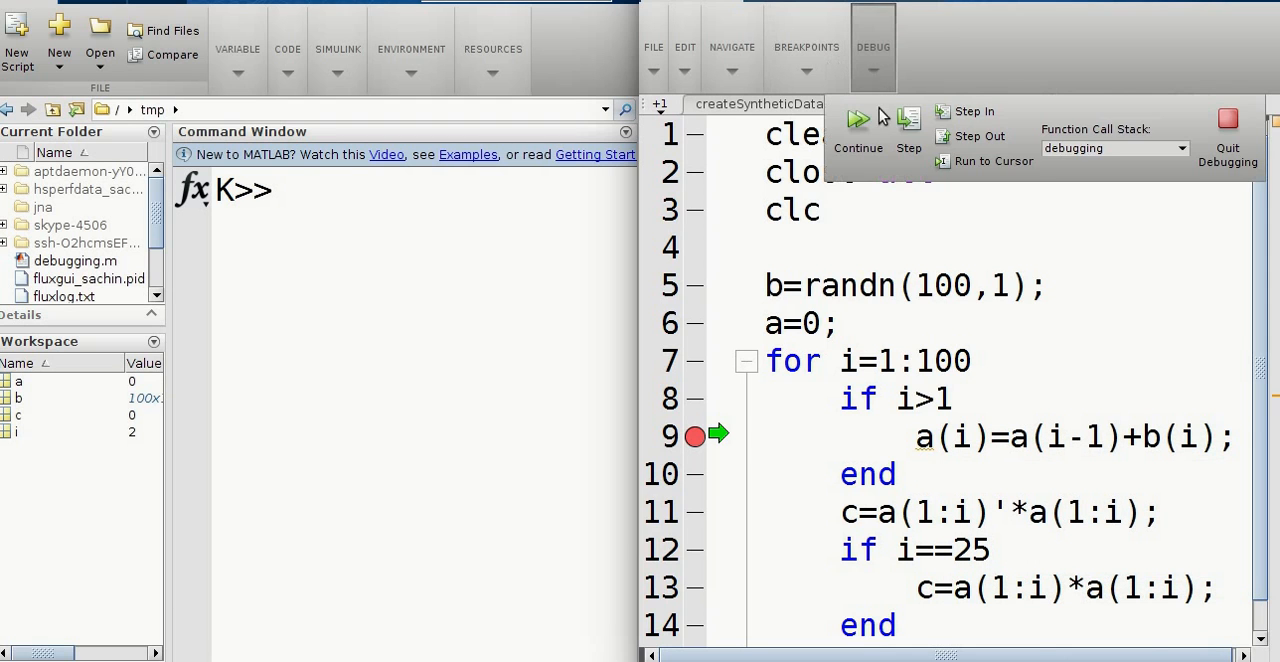
pyautogui.click(908, 135)
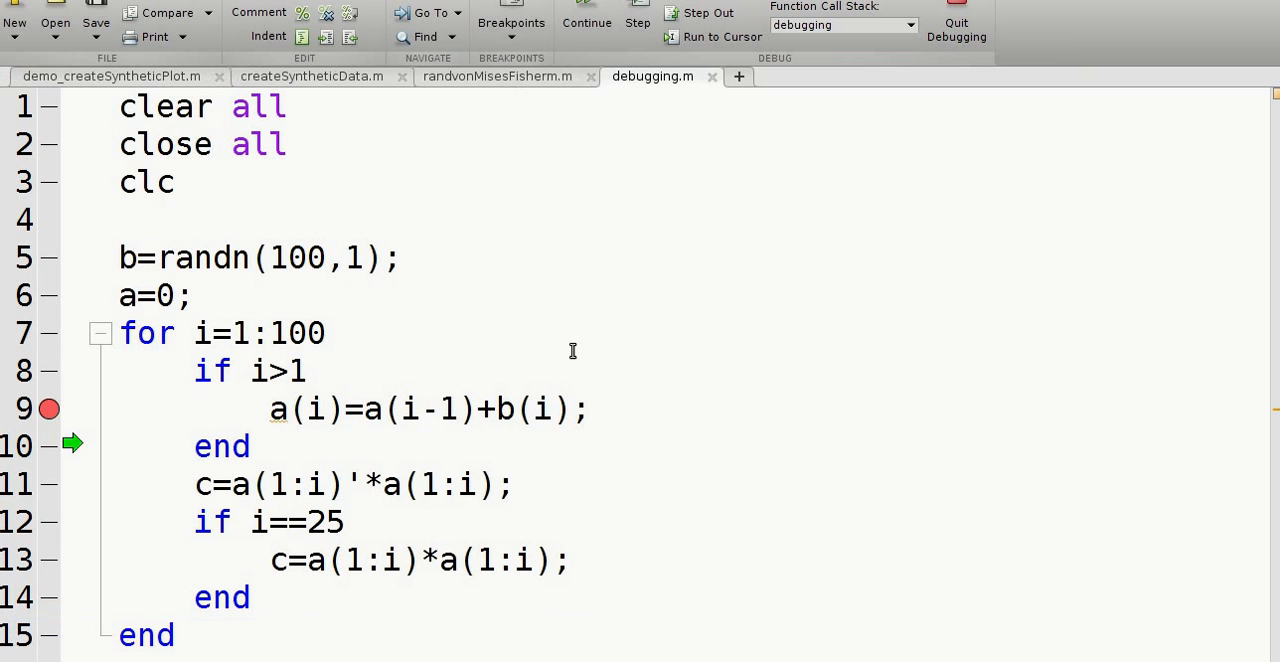
pyautogui.click(637, 18)
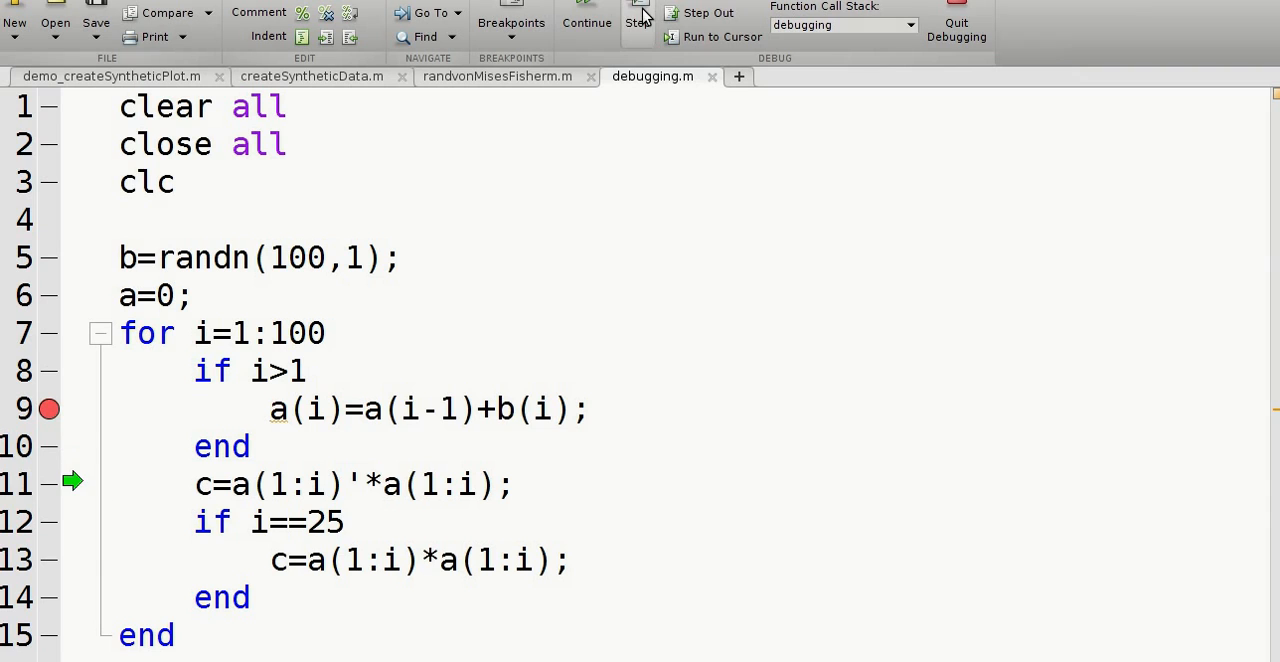
pyautogui.click(637, 20)
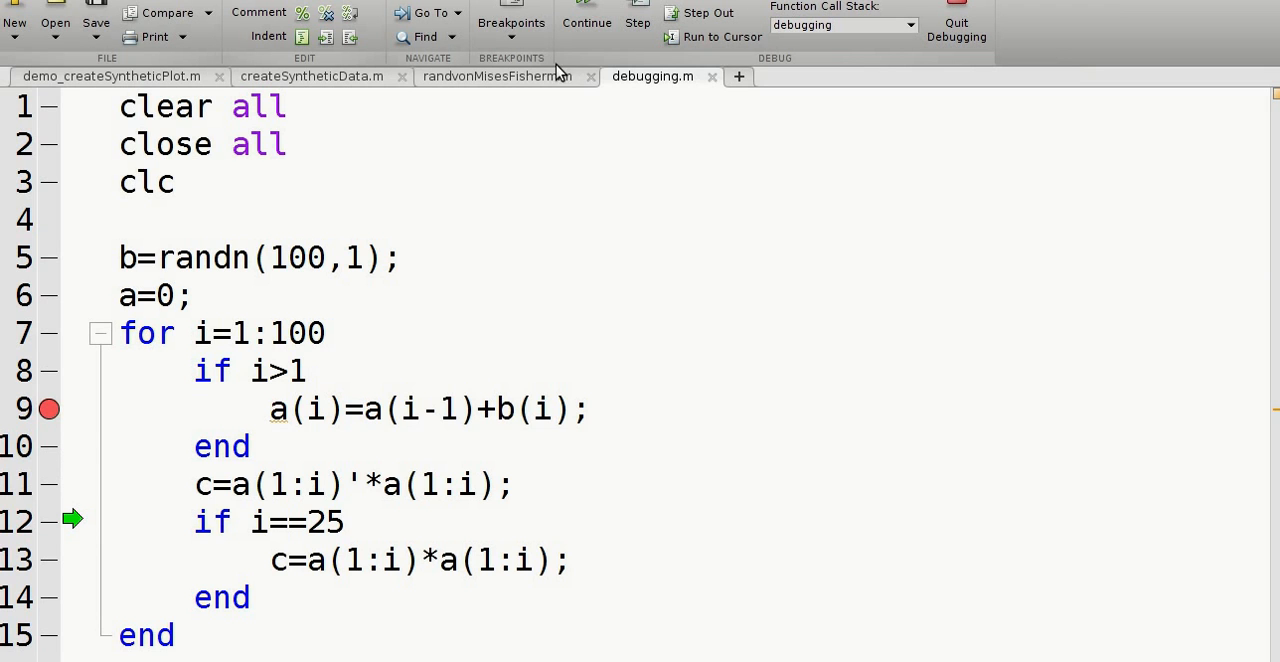
pyautogui.moveTo(637, 22)
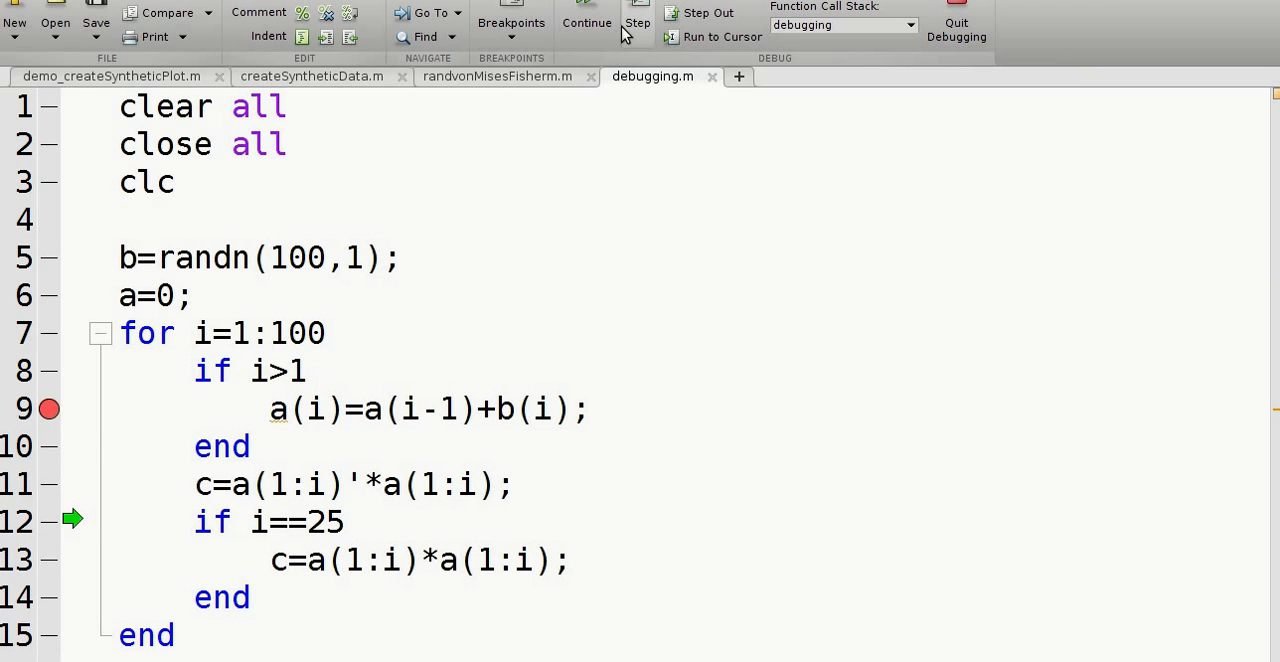
pyautogui.click(636, 22)
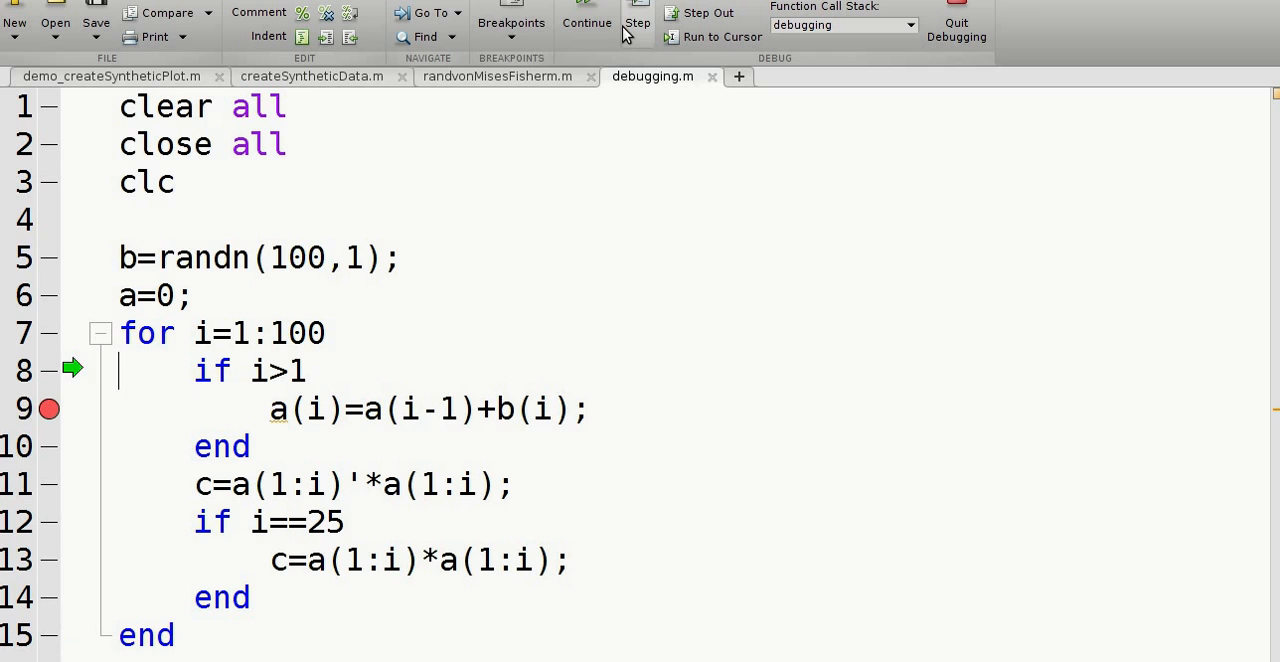
pyautogui.click(637, 20)
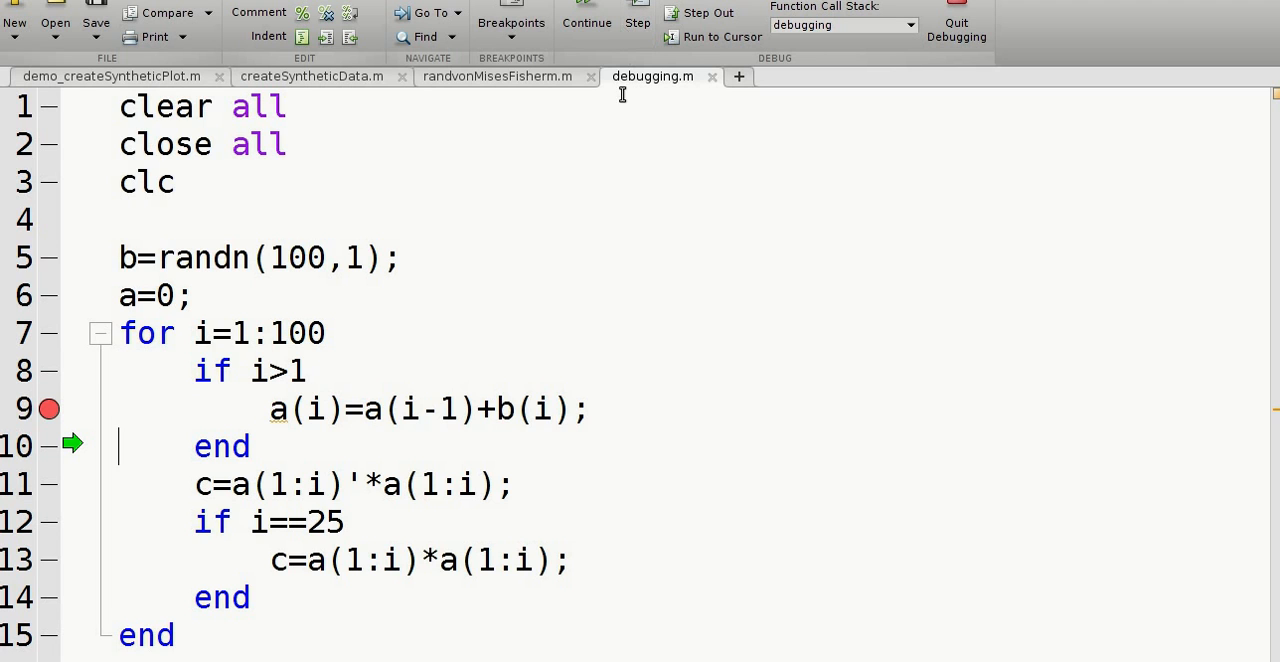
pyautogui.moveTo(586, 18)
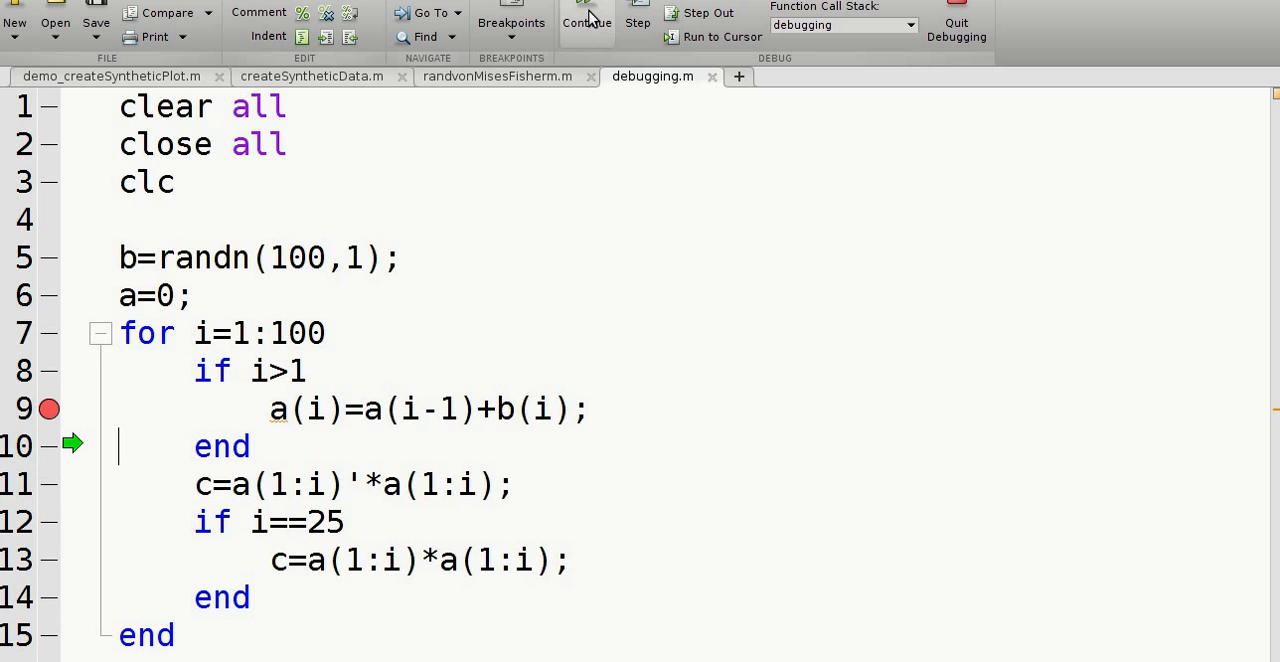
# Step: Continue to the inner matrix dimensions error at i=25, then breakpoint line 13
pyautogui.click(587, 15)
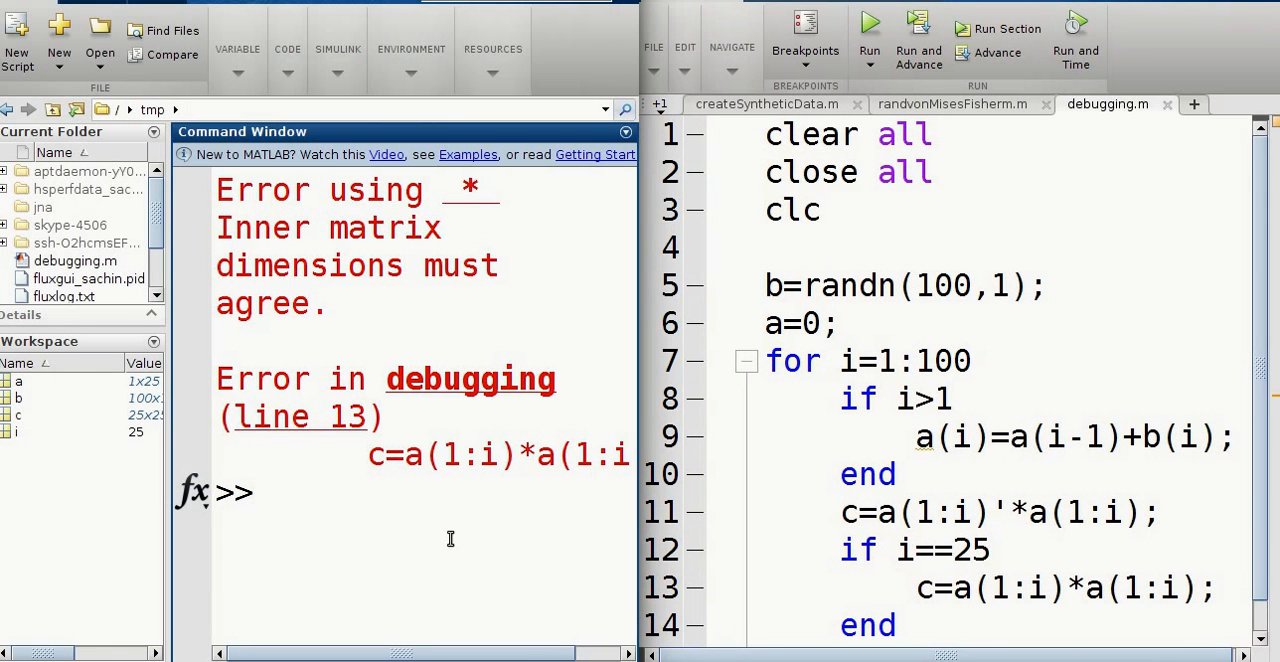
pyautogui.moveTo(938, 603)
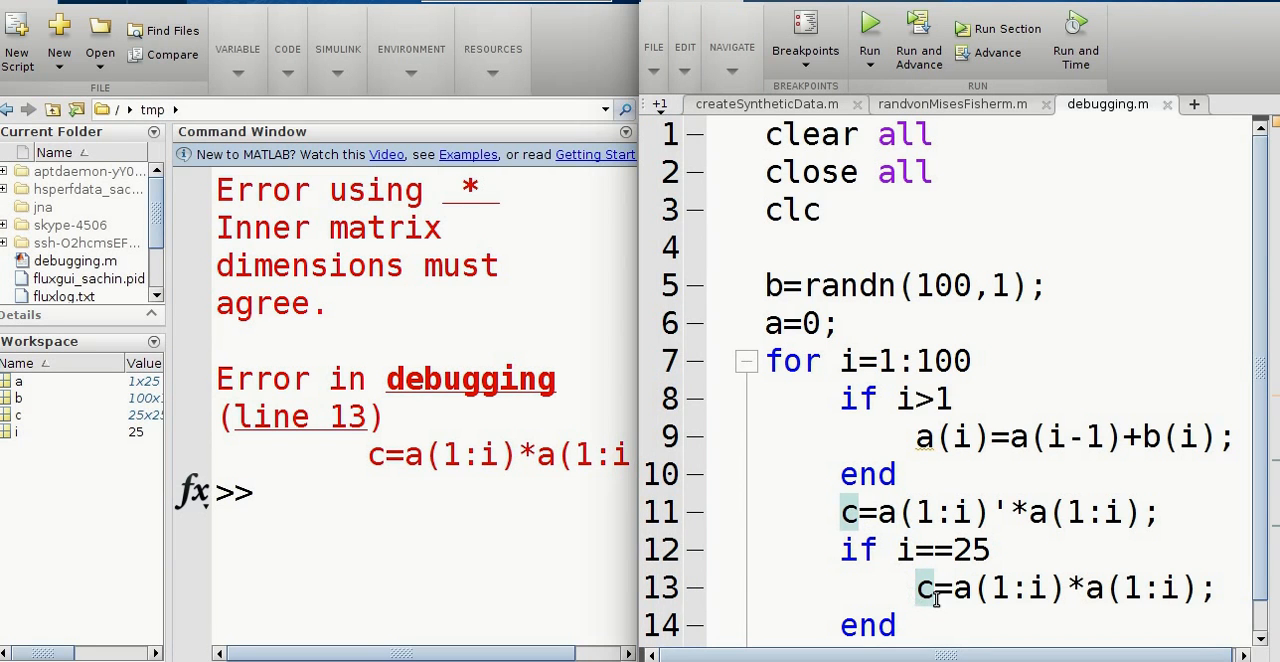
pyautogui.moveTo(960, 557)
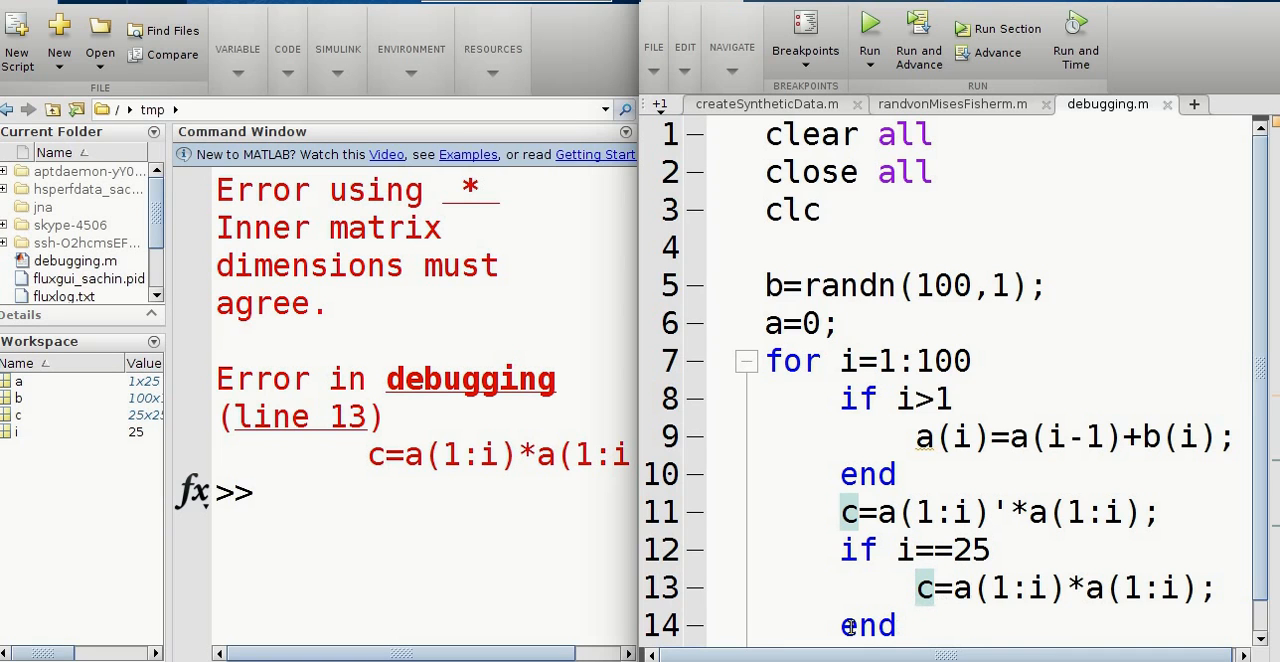
pyautogui.click(695, 588)
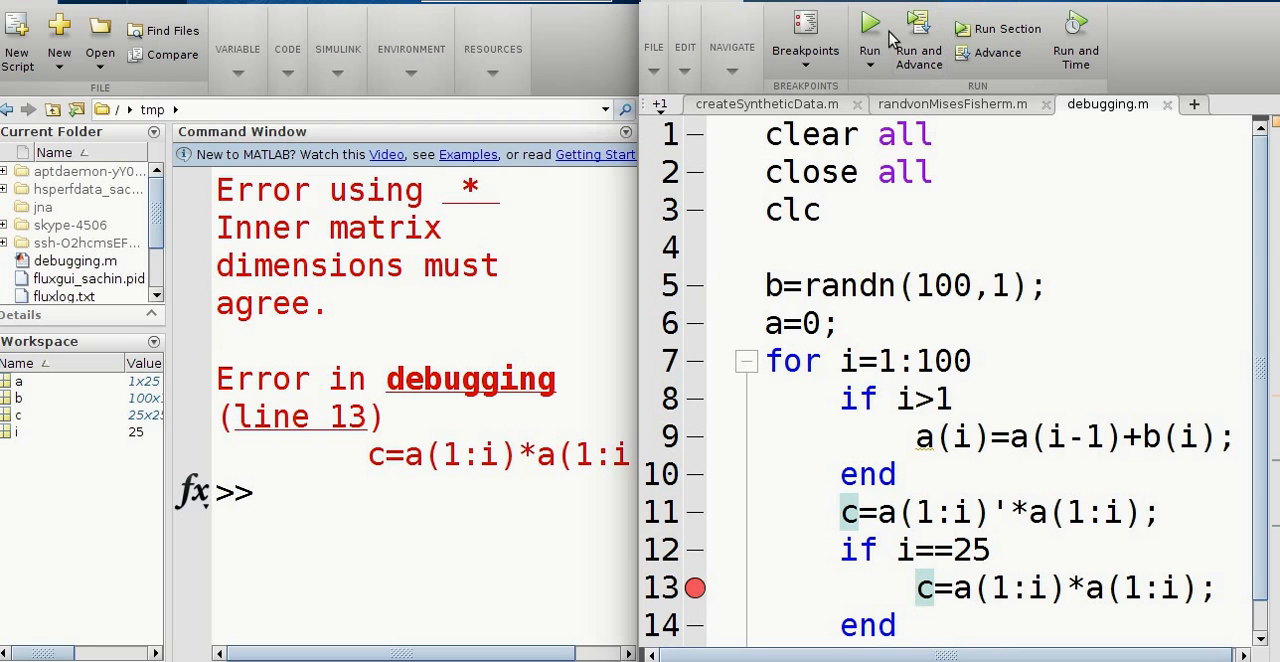
# Step: Rerun to the line 13 breakpoint at i=25 and select variable a to inspect
pyautogui.click(869, 28)
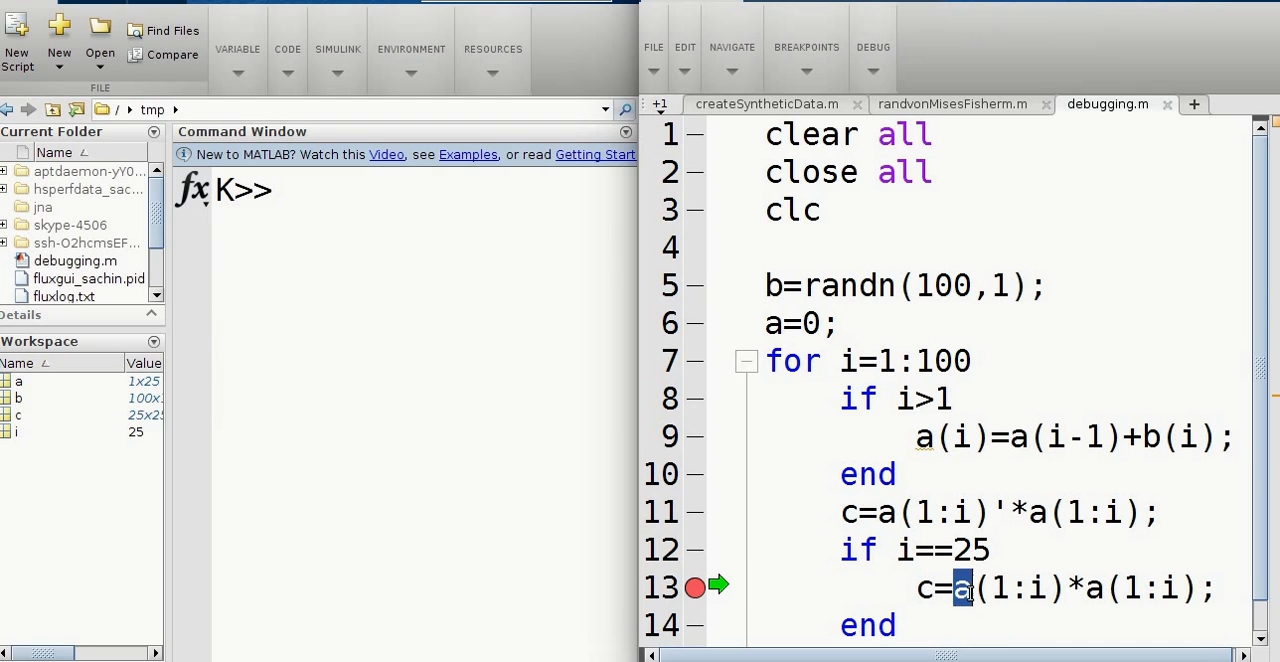
pyautogui.doubleClick(1010, 587)
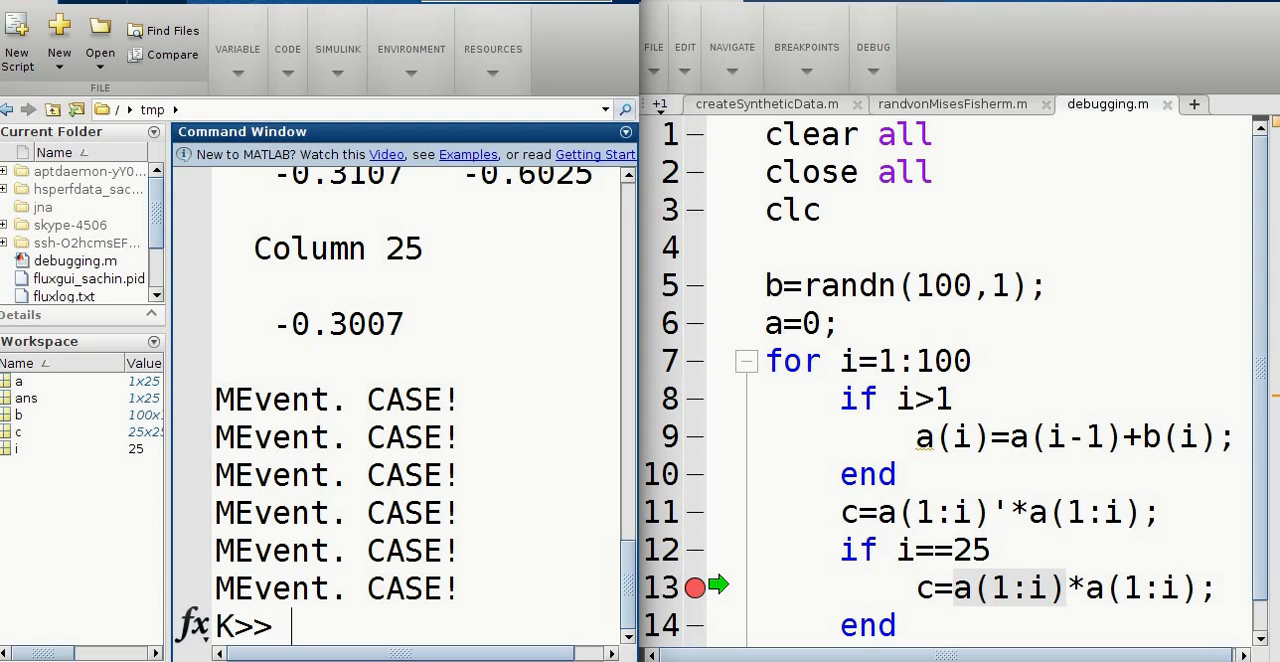
pyautogui.moveTo(735, 614)
pyautogui.write("'")
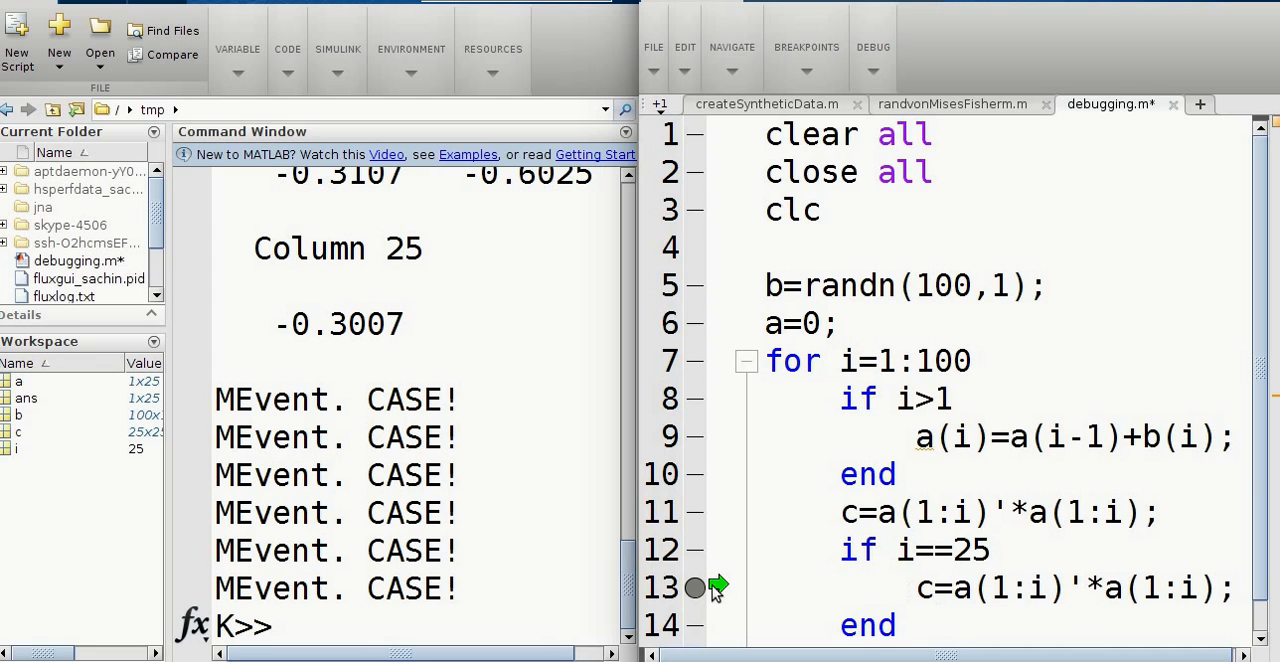
# Step: Clear the line 13 breakpoint so only the line 11 breakpoint remains
pyautogui.click(695, 587)
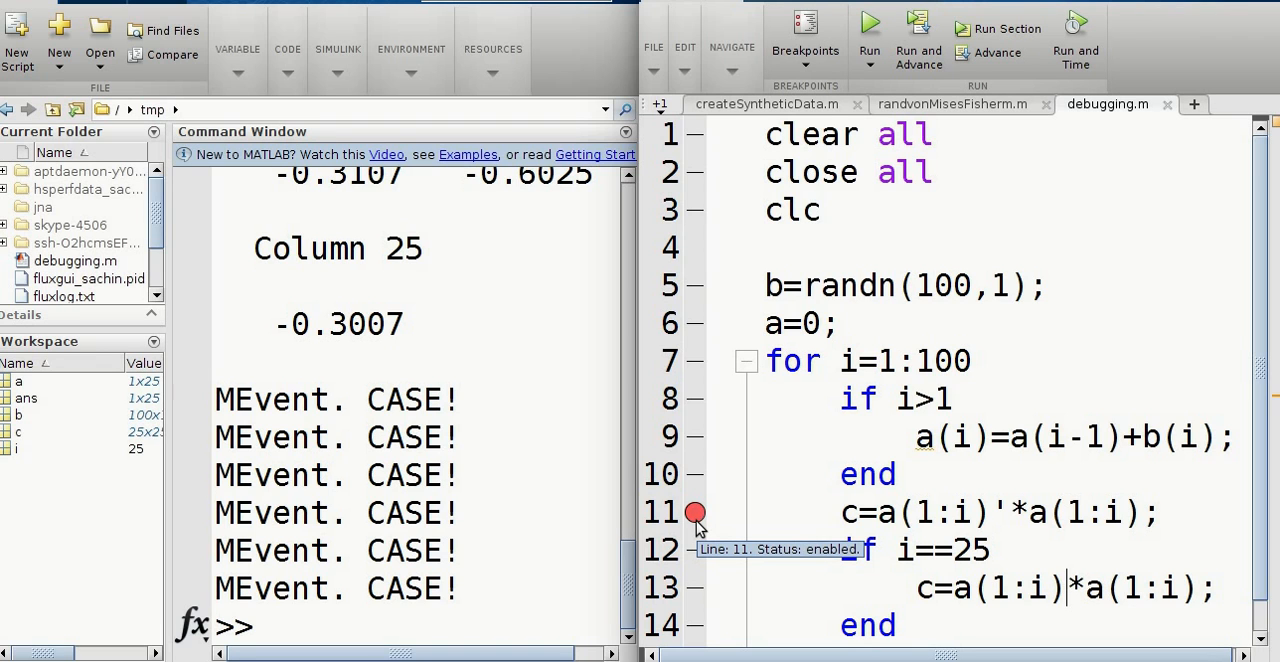
pyautogui.moveTo(851, 361)
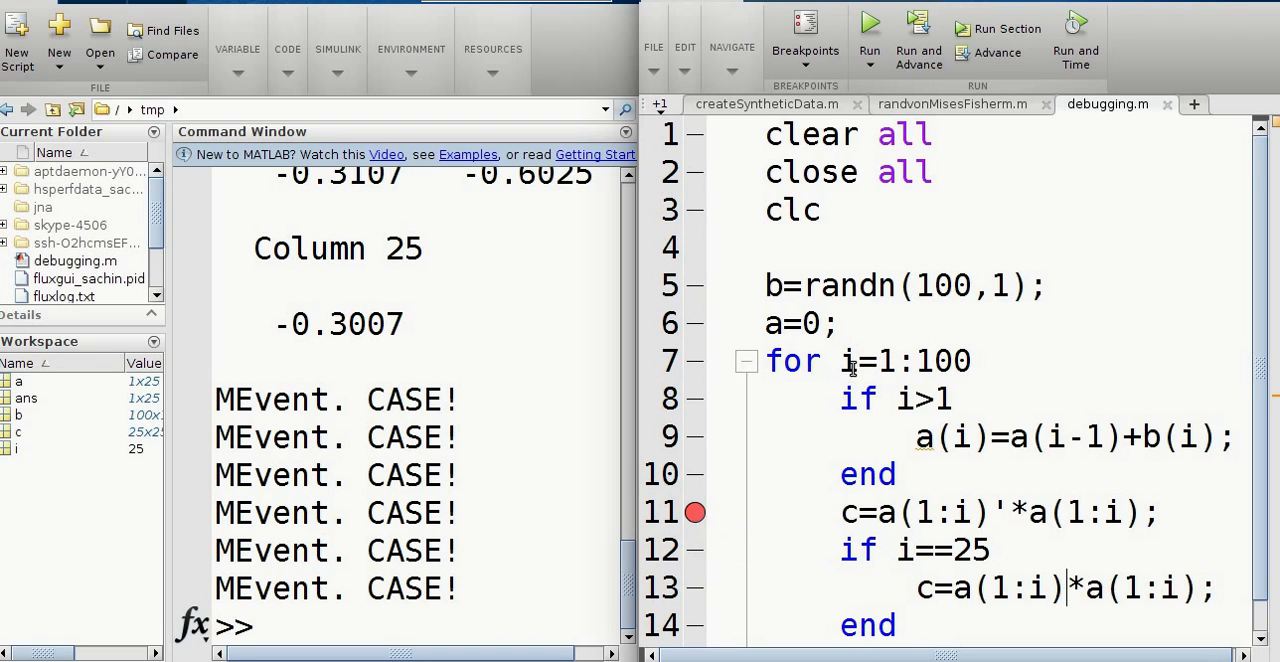
pyautogui.moveTo(730, 570)
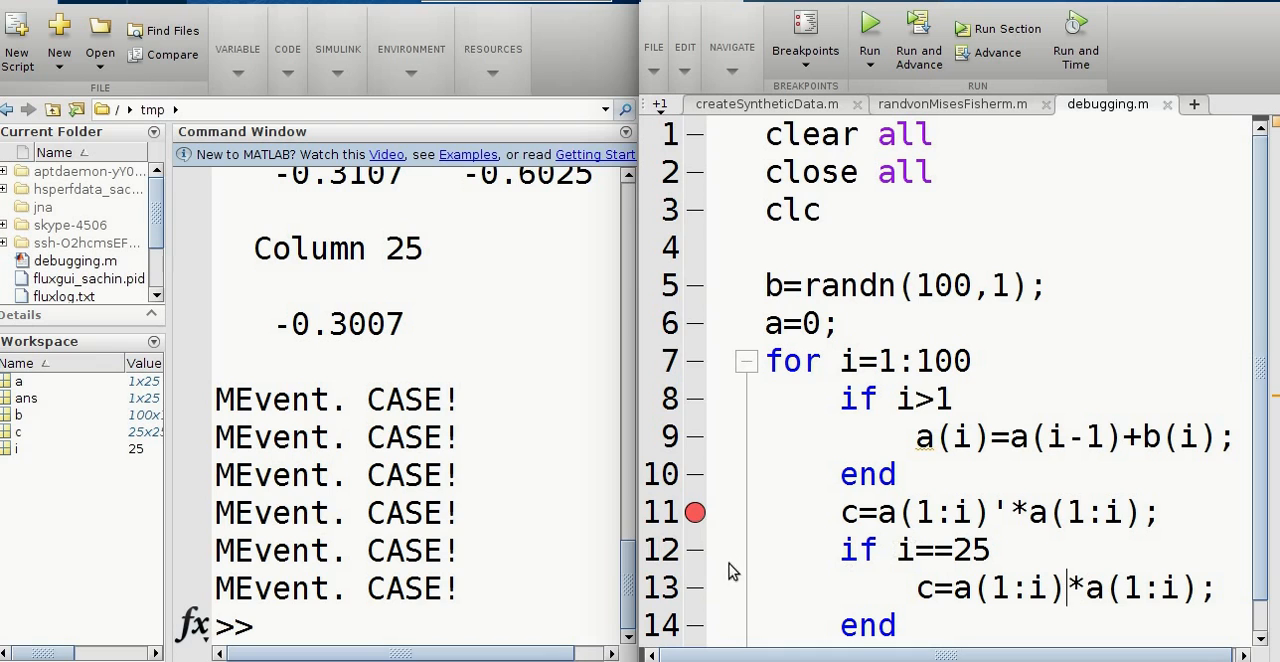
# Step: Move the breakpoint to line 12 and set its condition to i==25
pyautogui.click(694, 588)
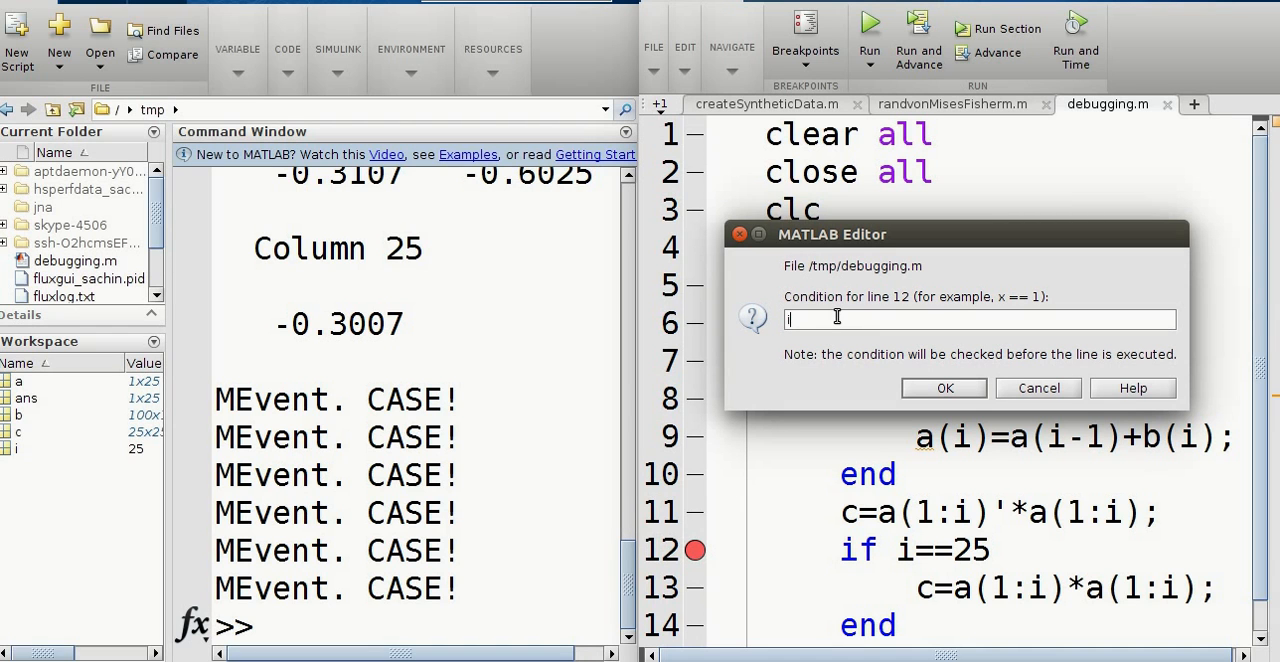
pyautogui.write('==')
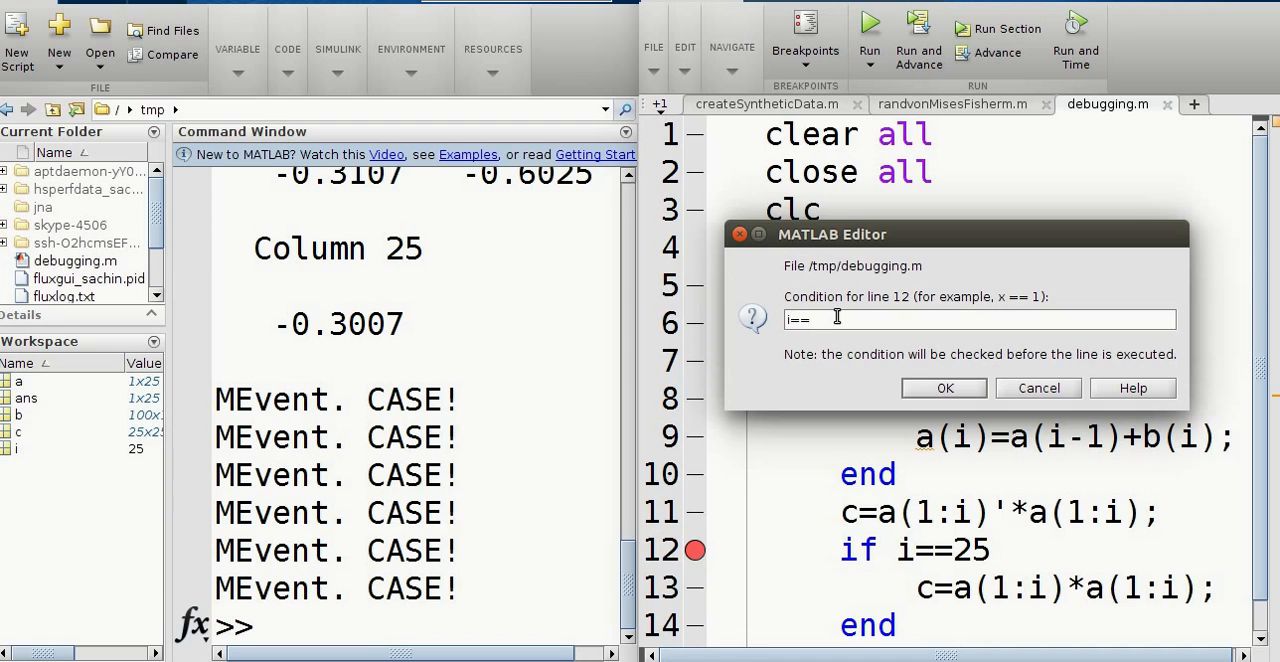
pyautogui.write('25')
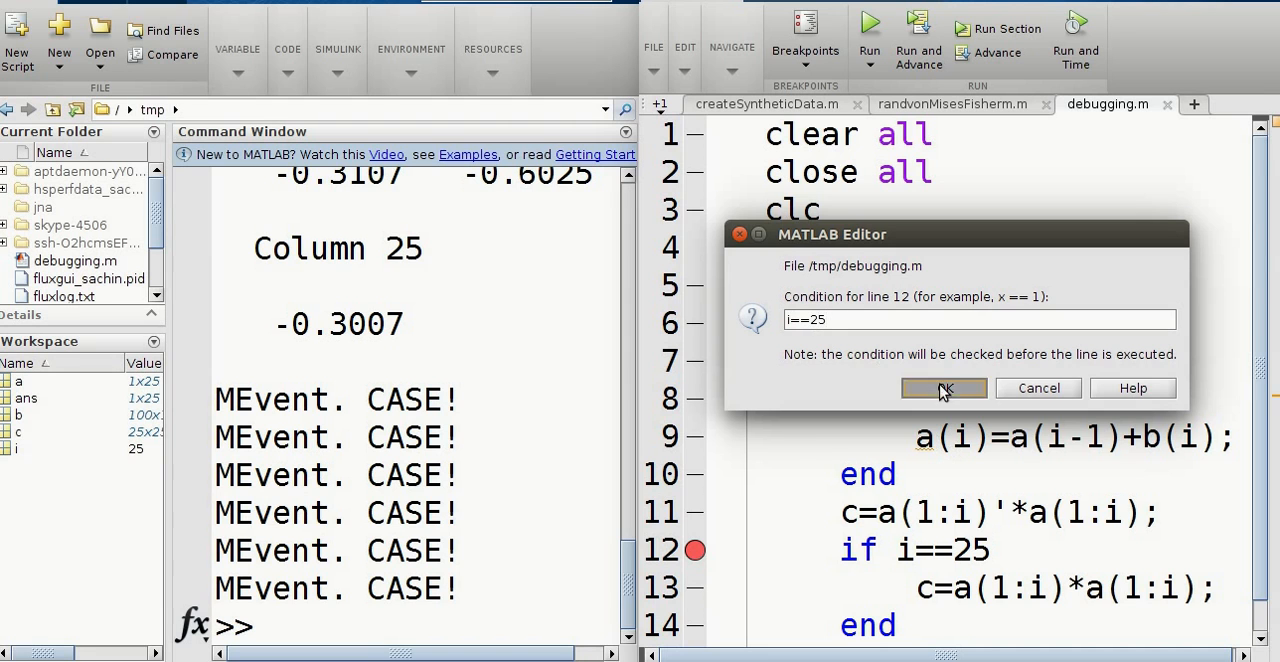
pyautogui.click(942, 388)
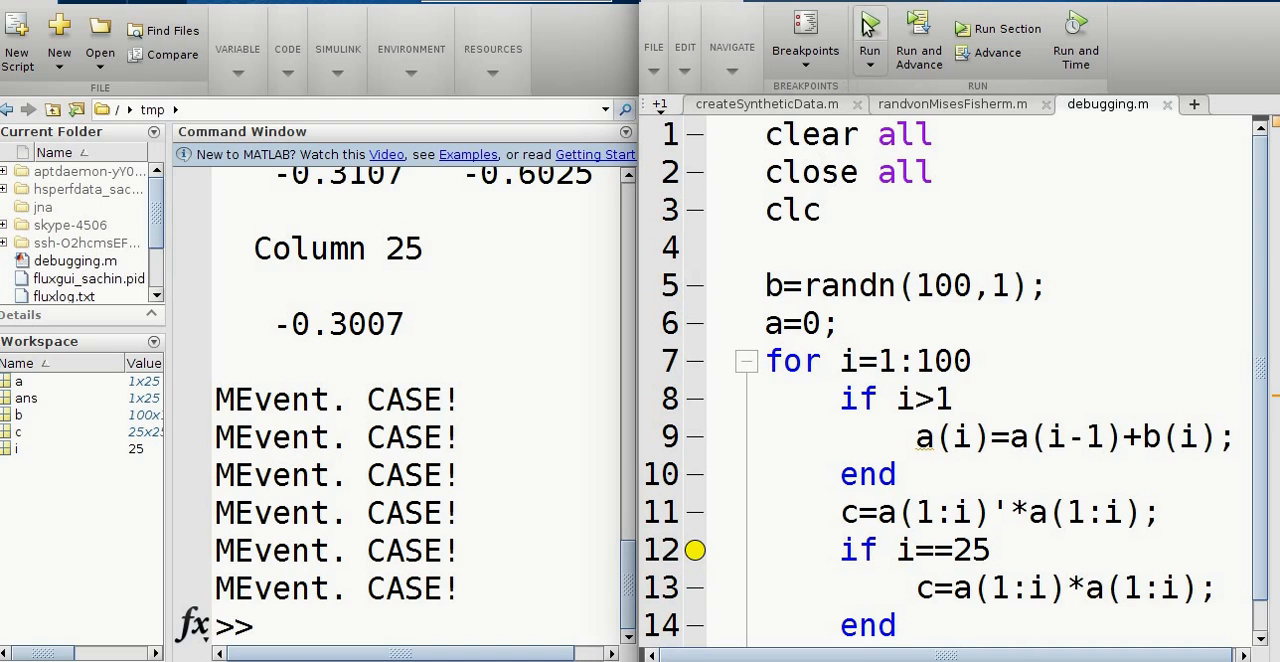
# Step: Run debugging.m, then quit debug mode to edit line 13
pyautogui.click(869, 30)
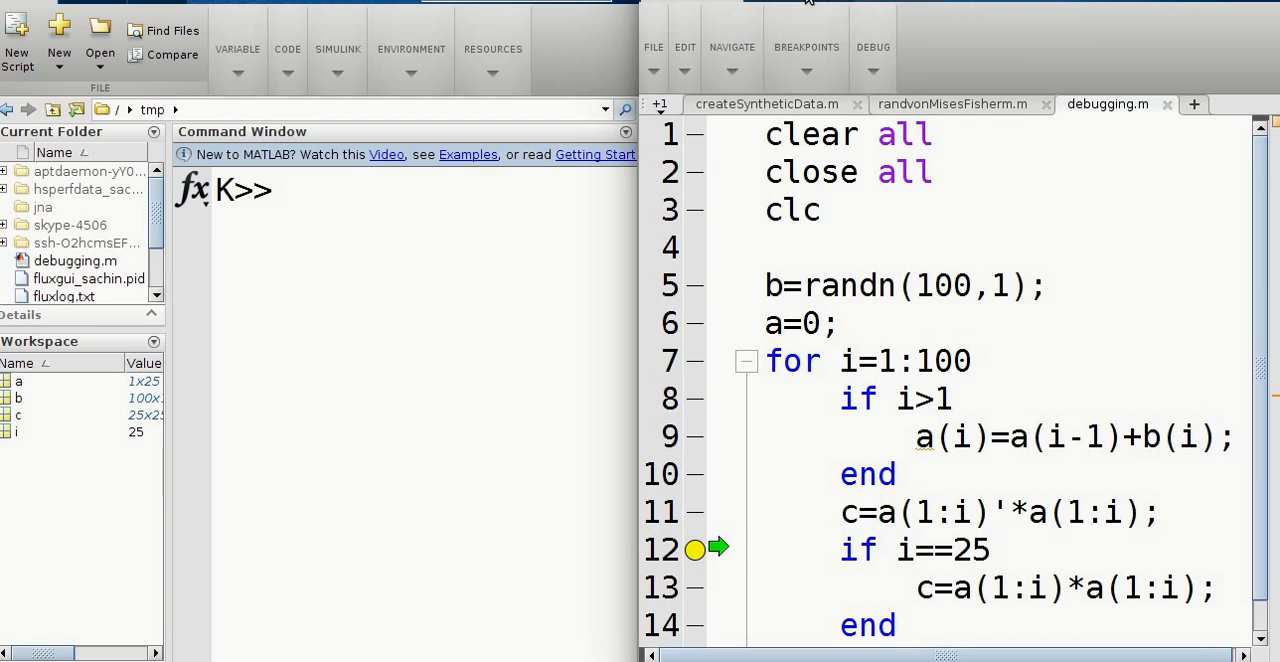
pyautogui.click(871, 47)
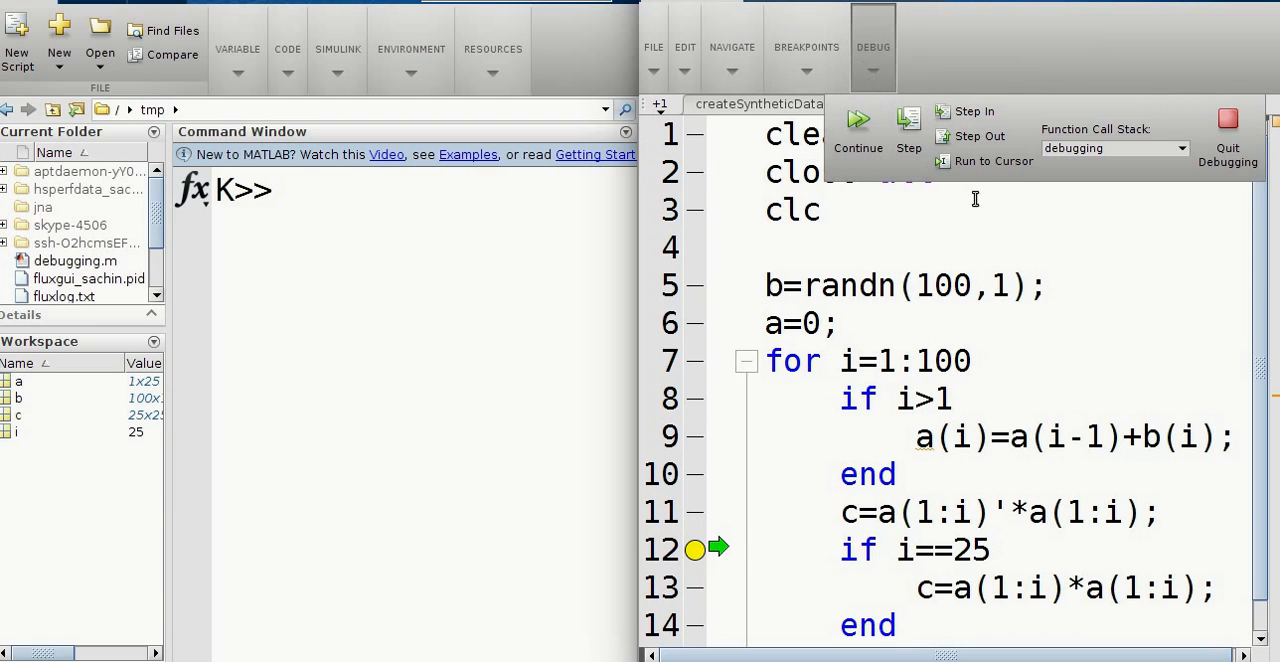
pyautogui.click(907, 135)
pyautogui.write("'")
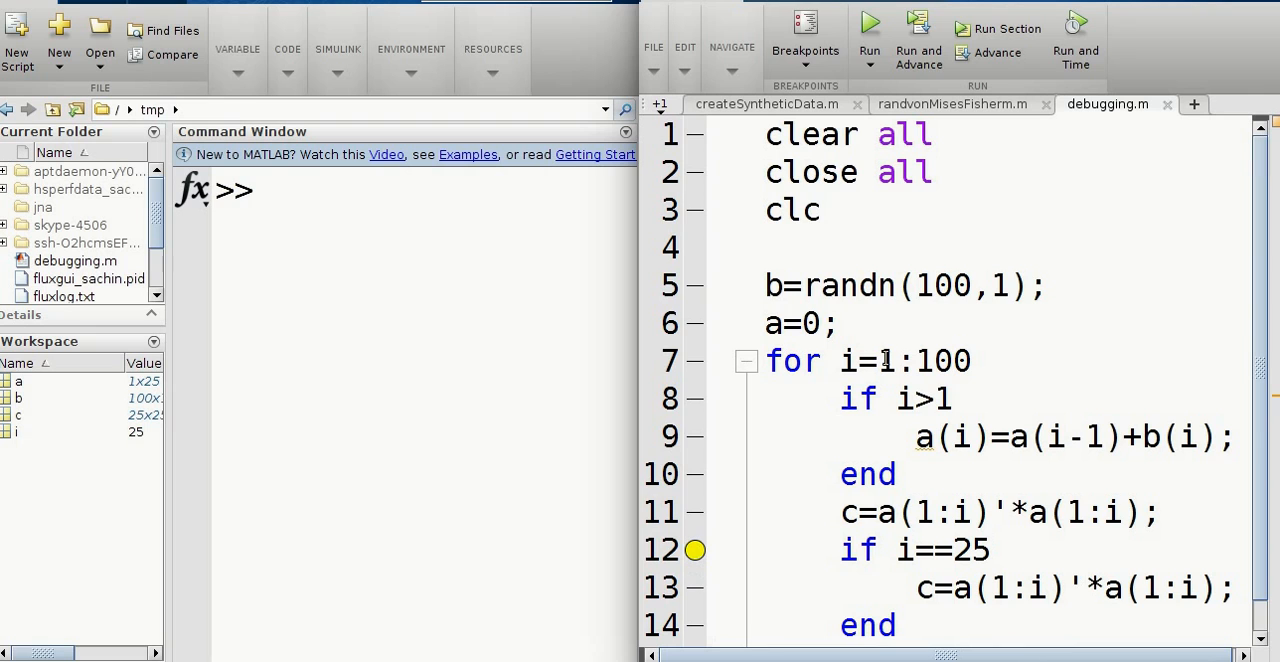
# Step: Rerun the corrected script, step past the i==25 pause, and continue to completion
pyautogui.click(869, 22)
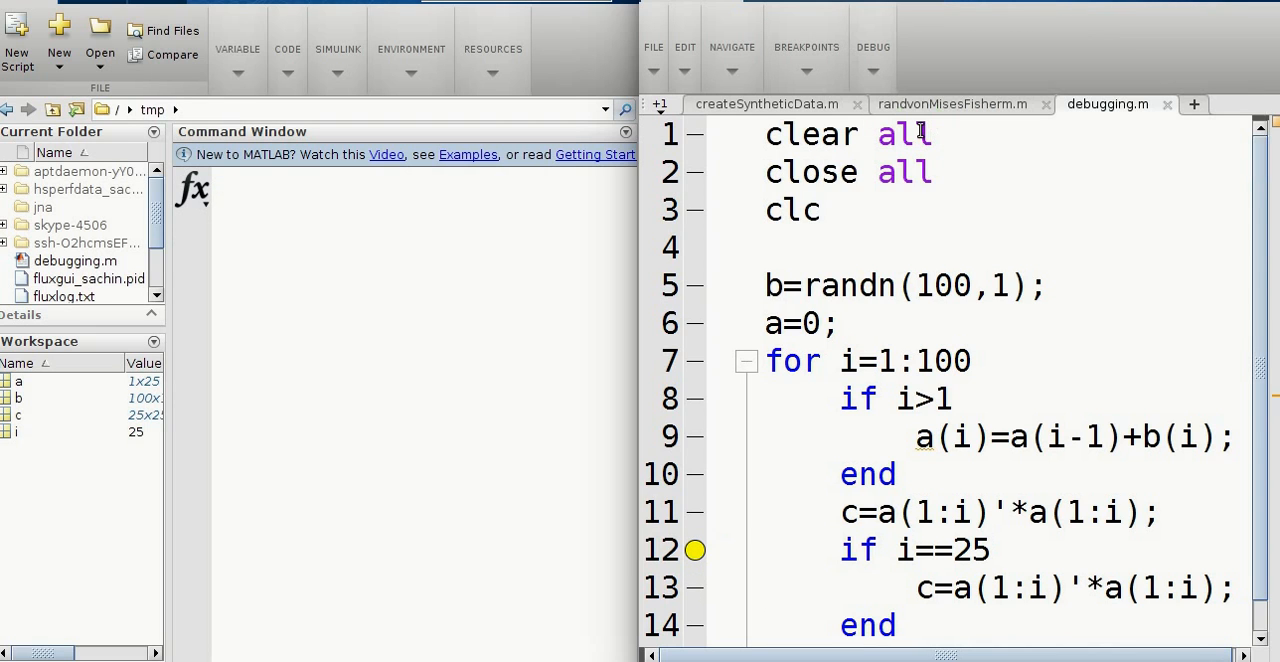
pyautogui.click(872, 47)
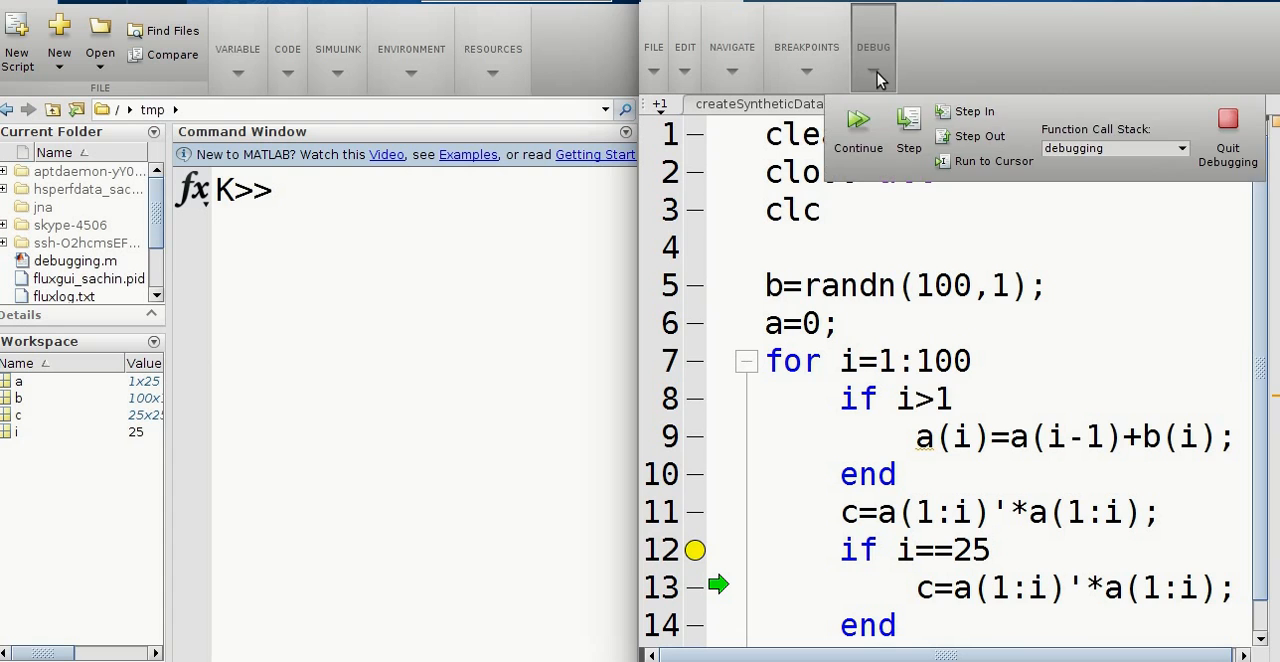
pyautogui.click(907, 130)
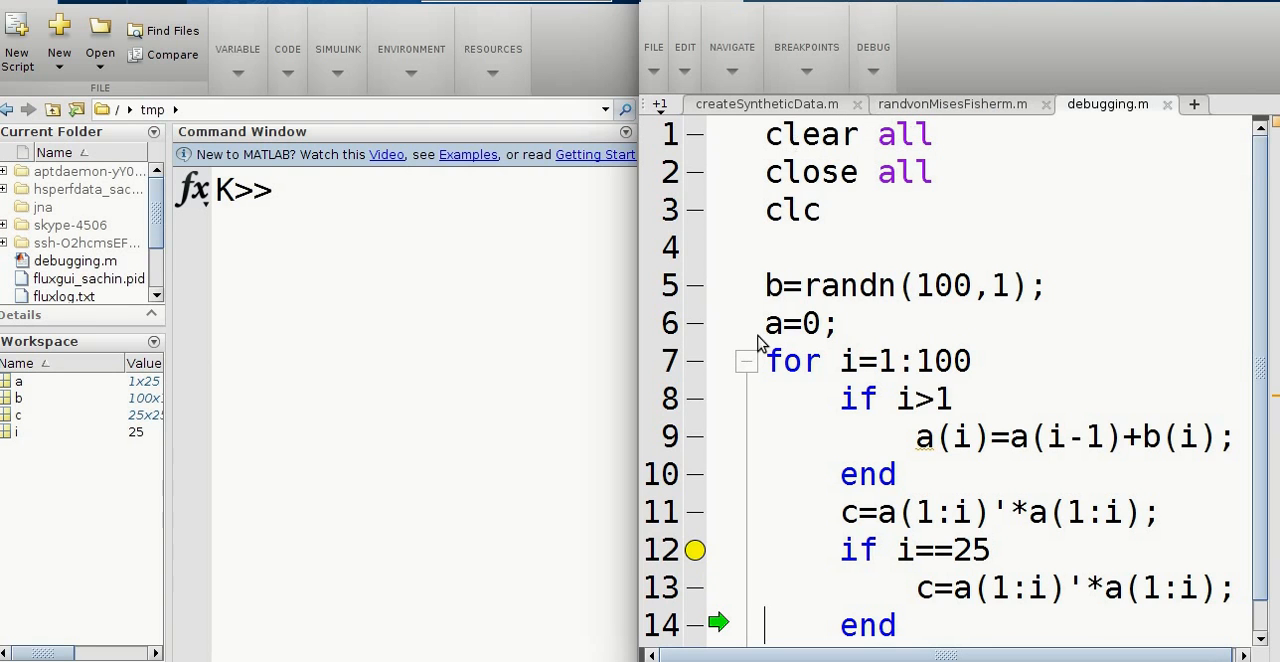
pyautogui.click(872, 47)
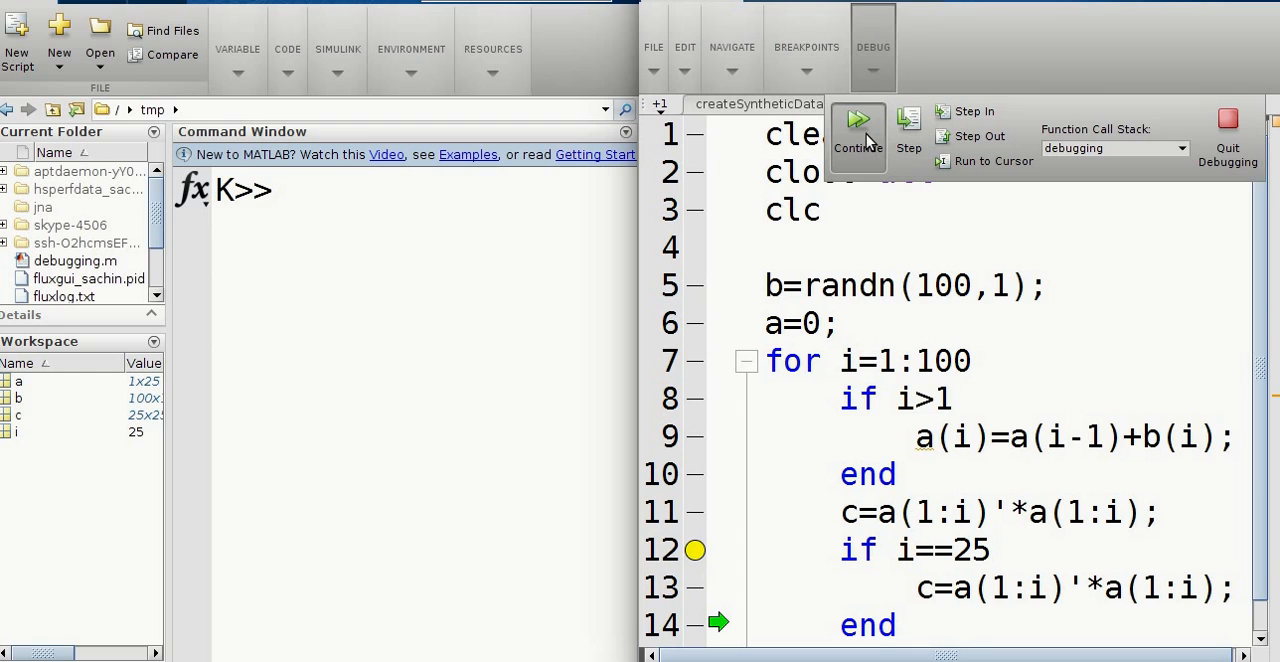
pyautogui.click(857, 138)
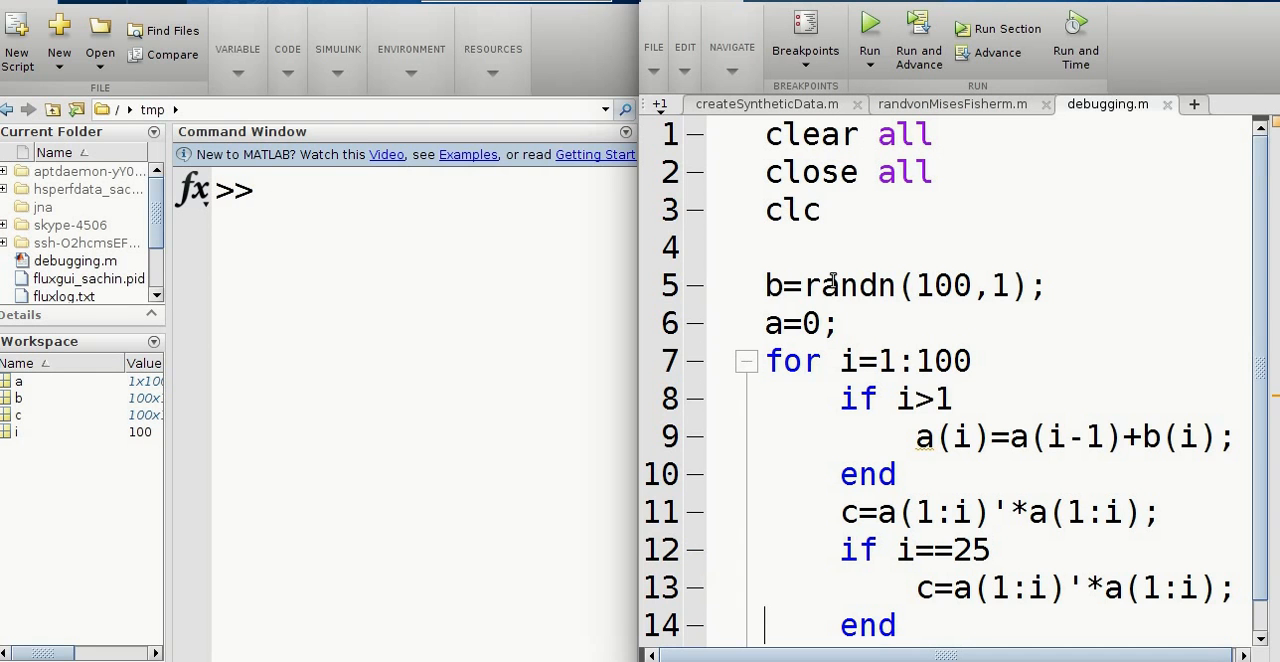
# Step: Open the 100x1 vector b from the Workspace and scroll through its values
pyautogui.scroll(-3)
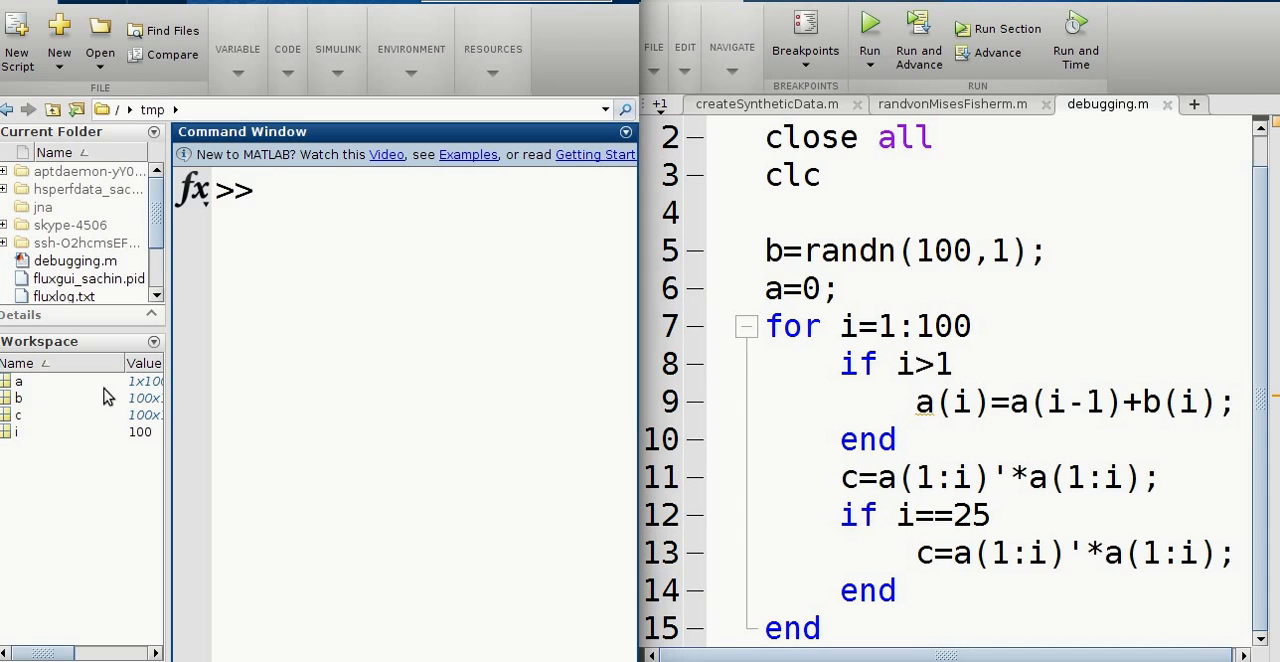
pyautogui.click(18, 398)
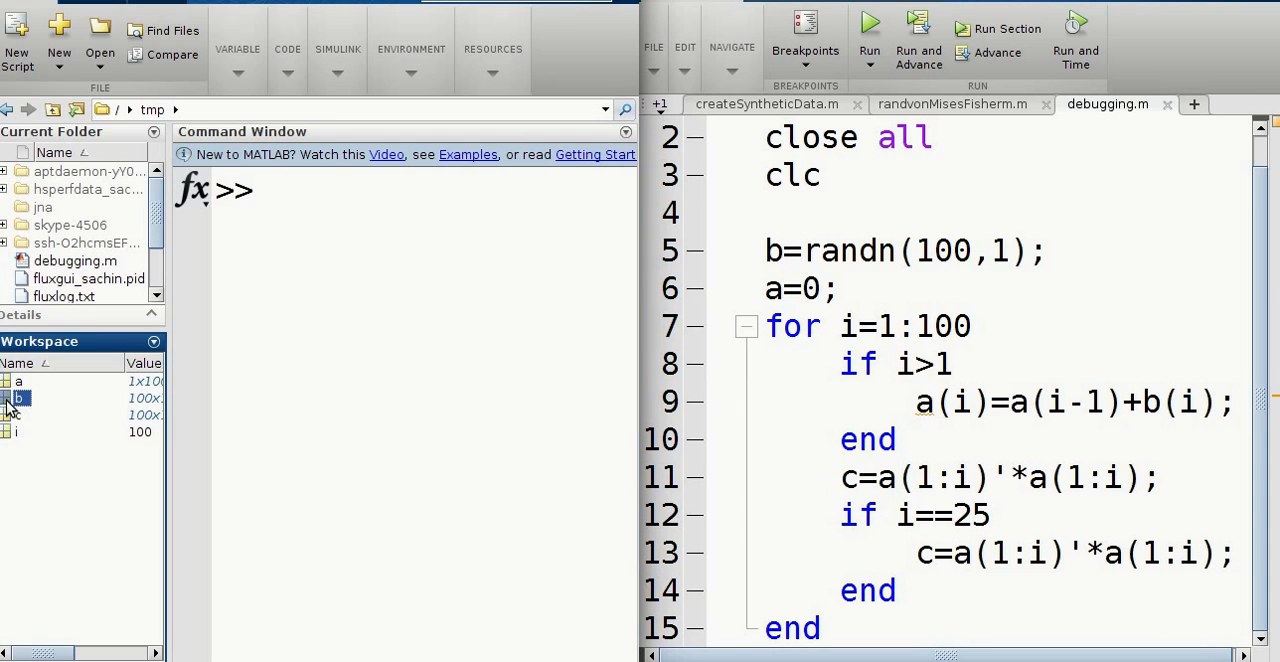
pyautogui.doubleClick(18, 398)
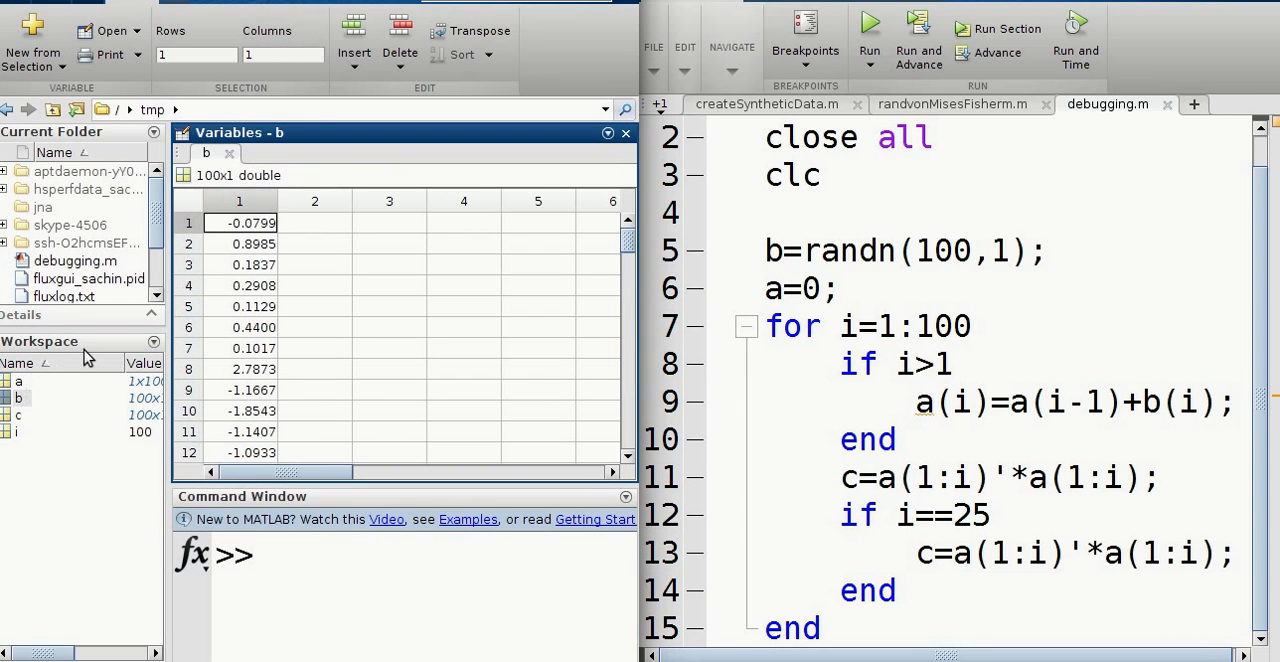
pyautogui.moveTo(358, 378)
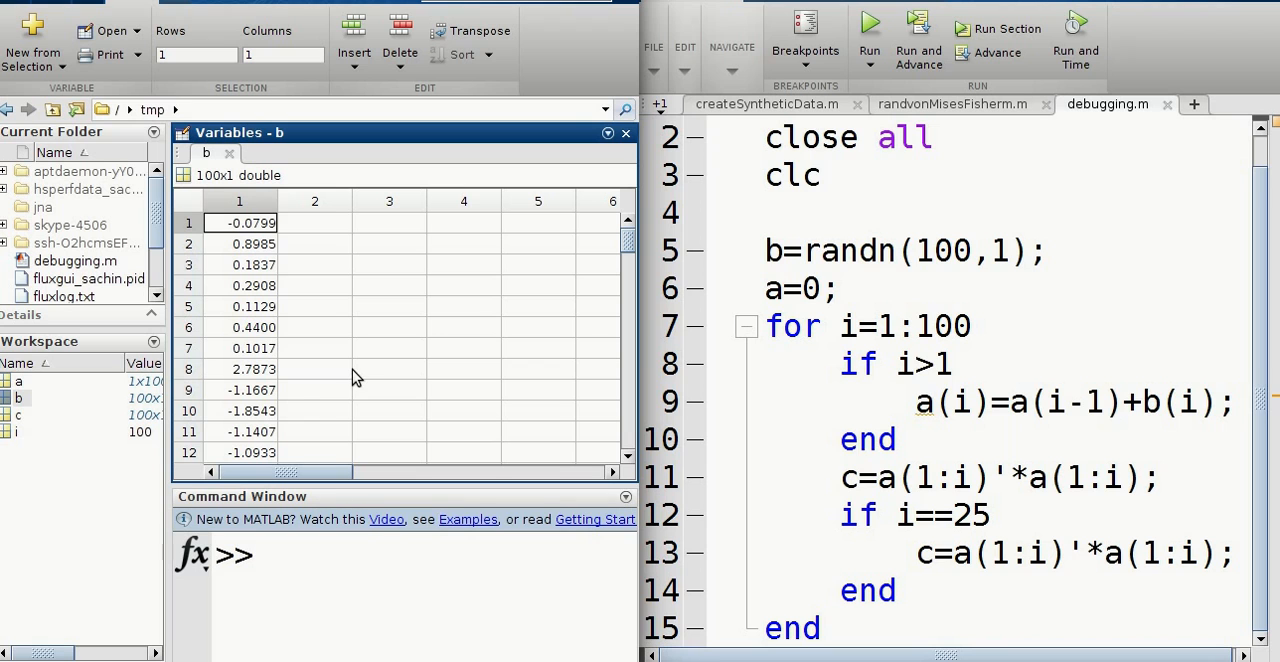
pyautogui.moveTo(342, 392)
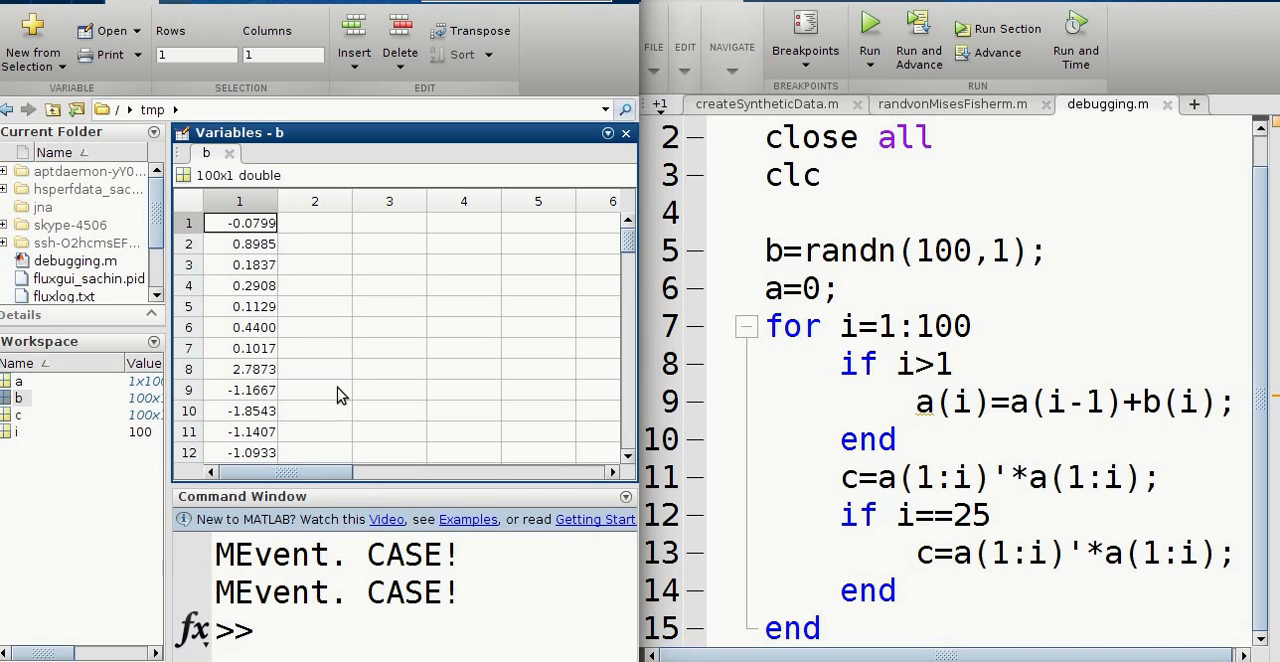
pyautogui.scroll(-3)
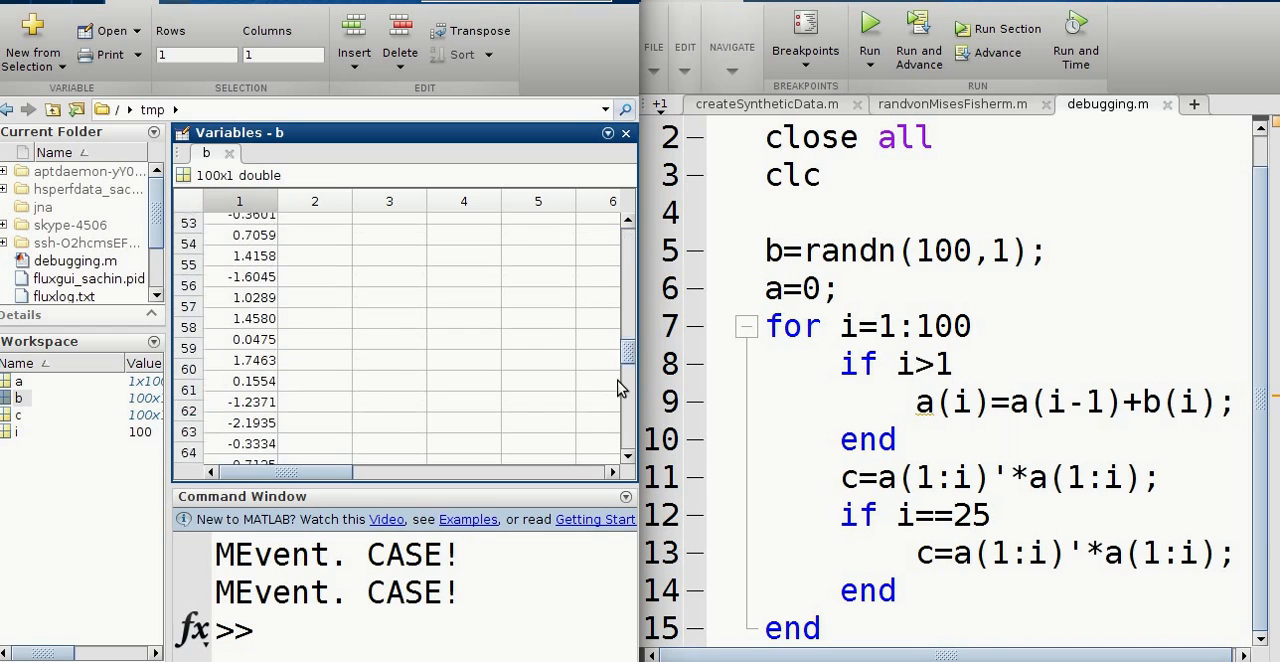
pyautogui.scroll(-3)
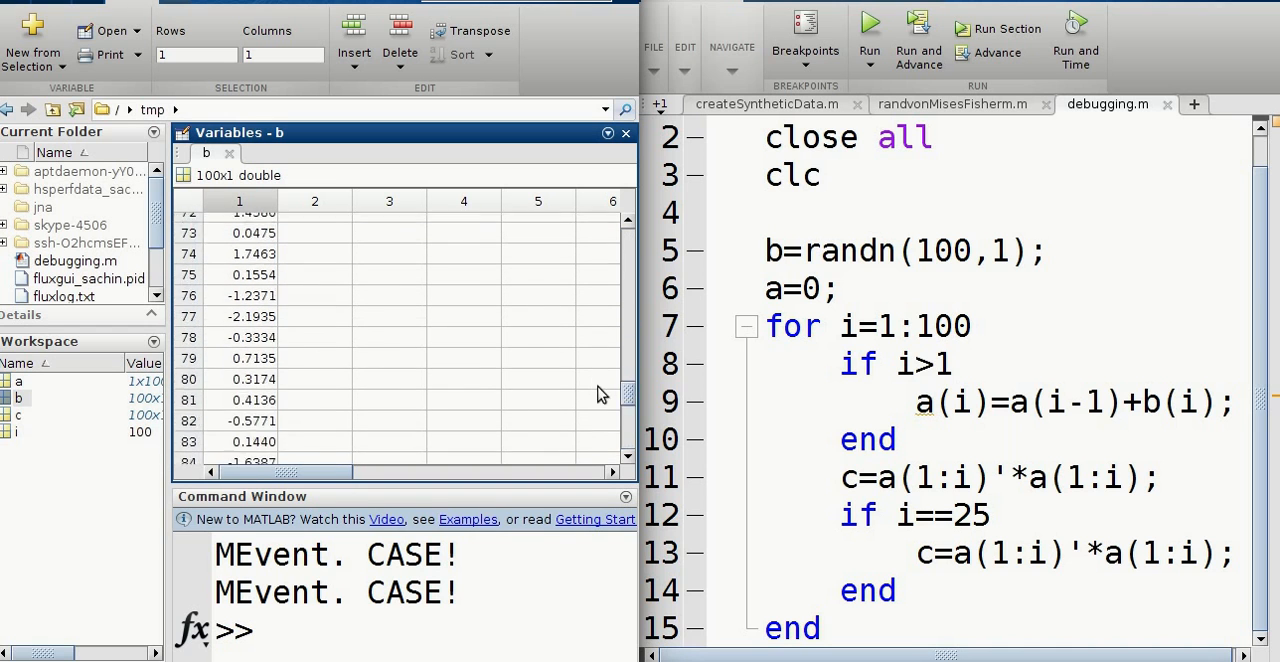
pyautogui.scroll(3)
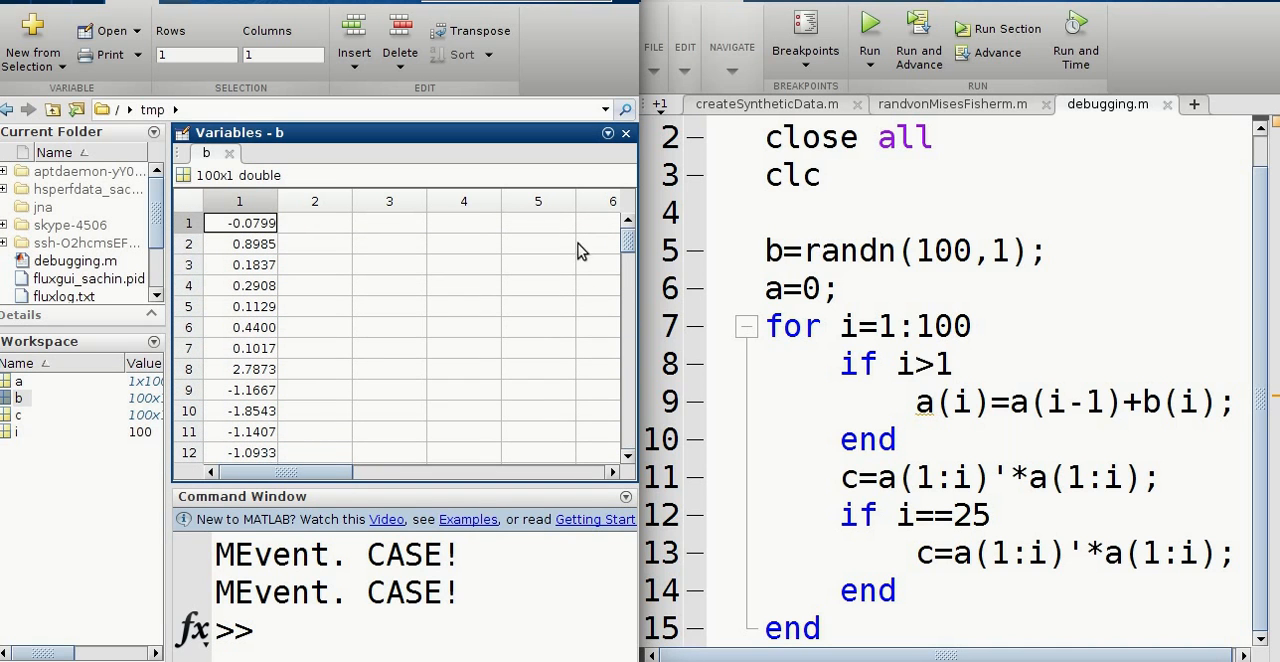
pyautogui.moveTo(45, 372)
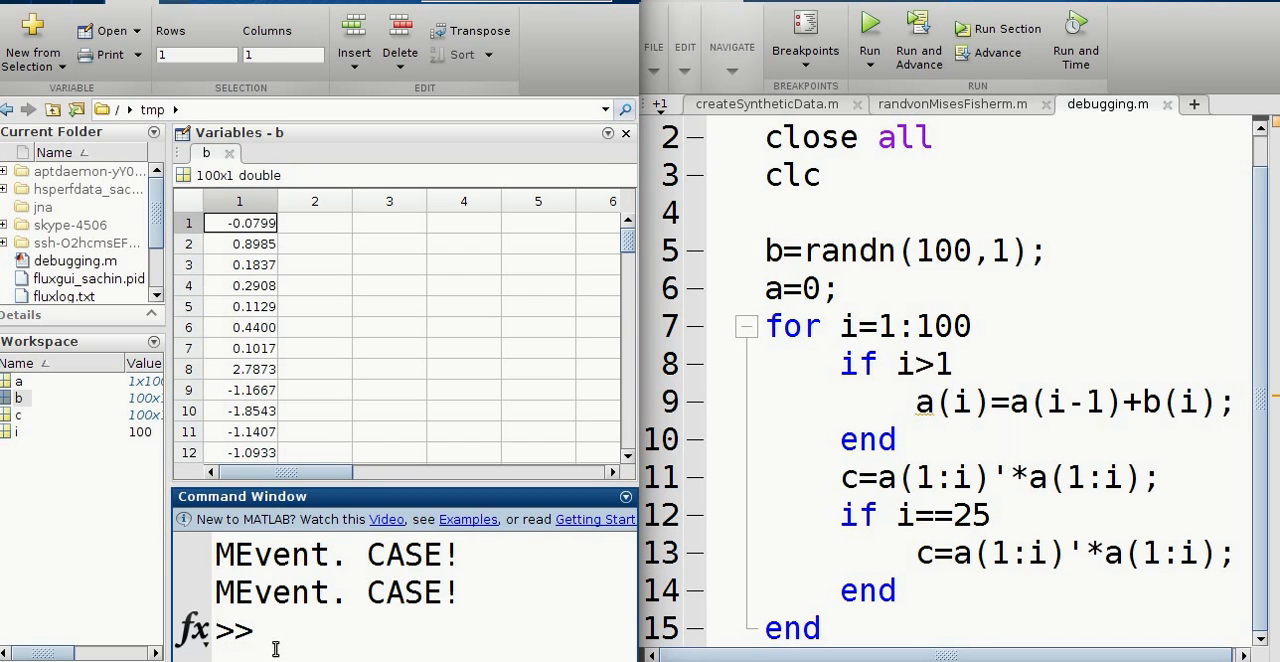
# Step: Run plot(b) to display b's 100 random values as a line plot
pyautogui.write('plot(b')
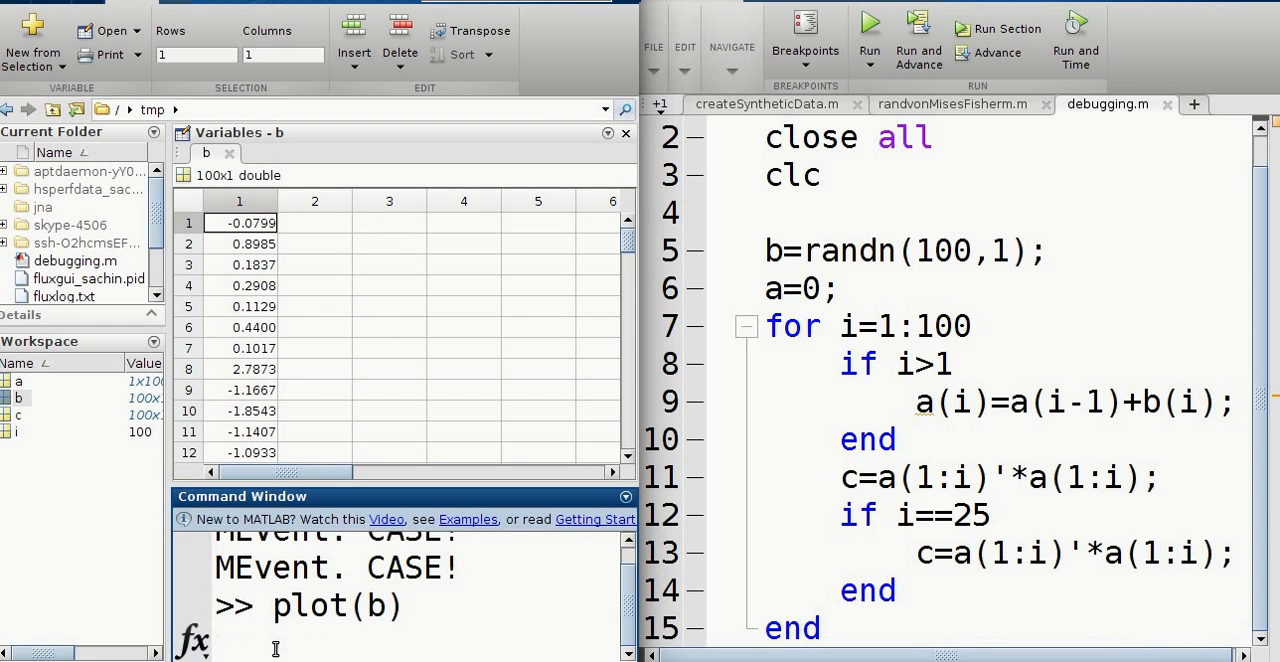
pyautogui.press('Return')
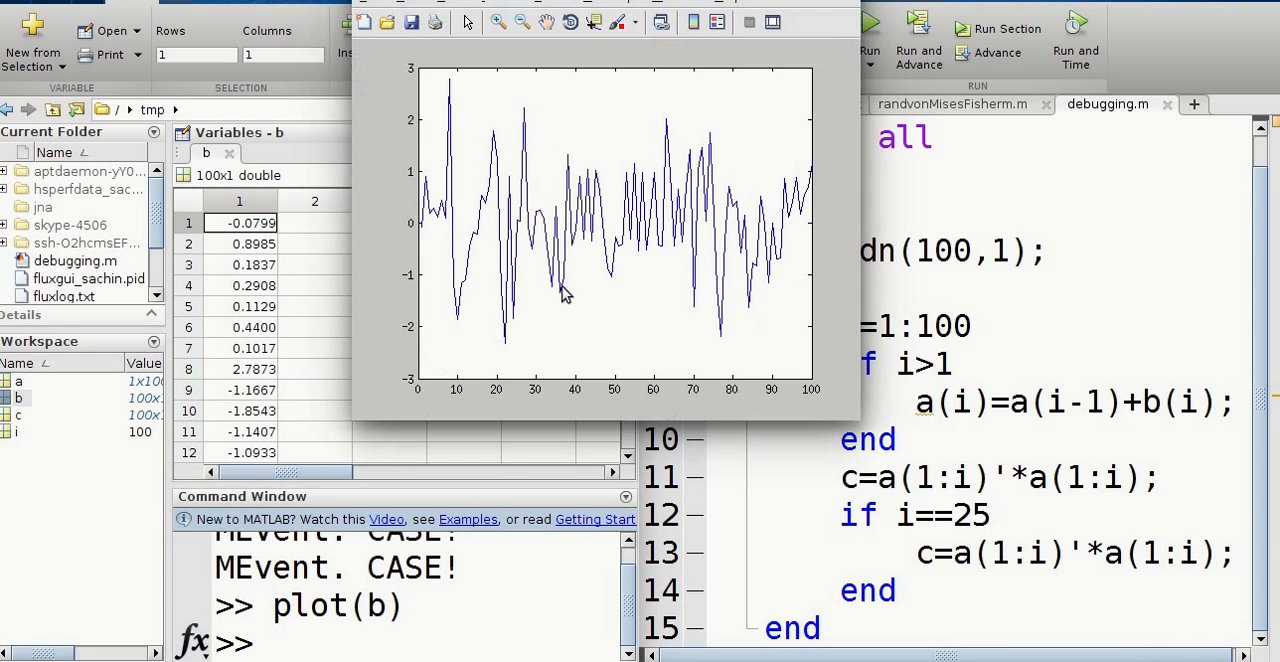
pyautogui.moveTo(565, 282)
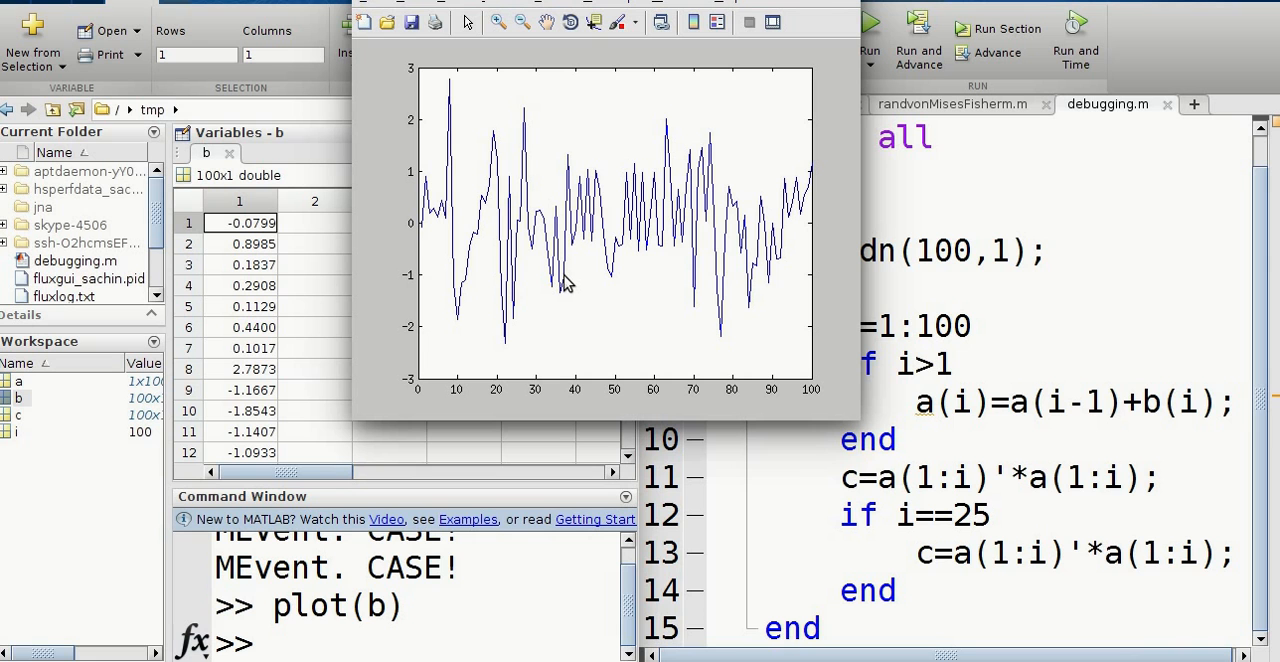
pyautogui.moveTo(605, 80)
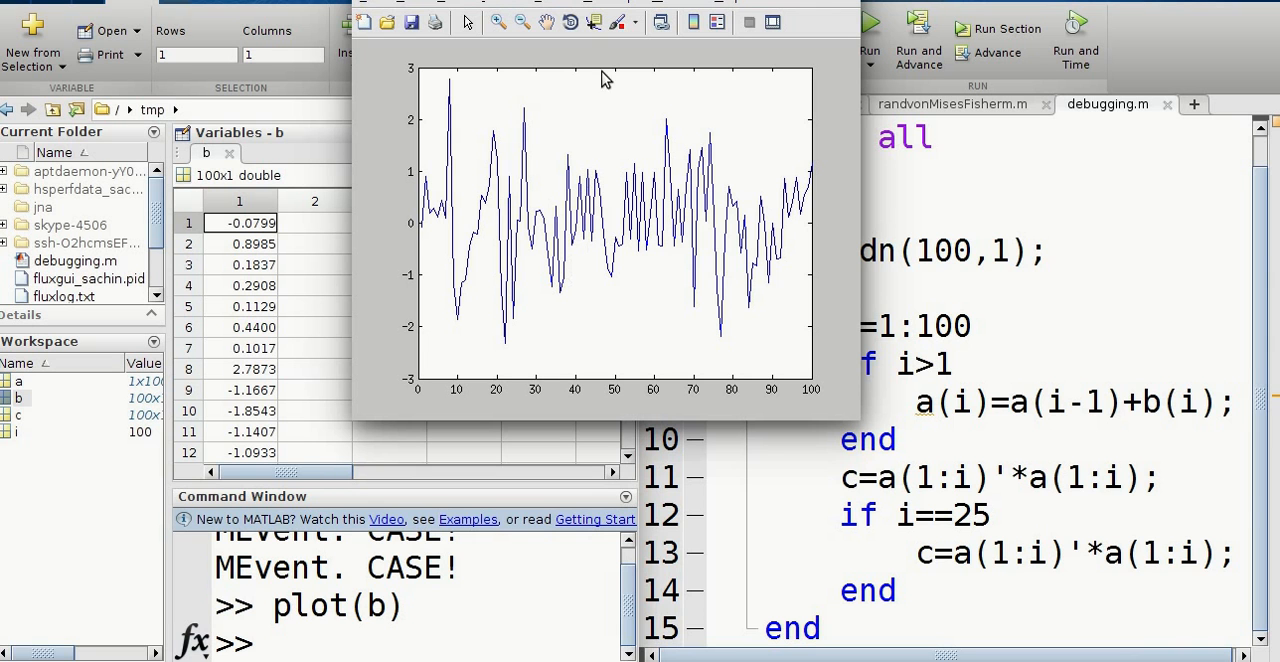